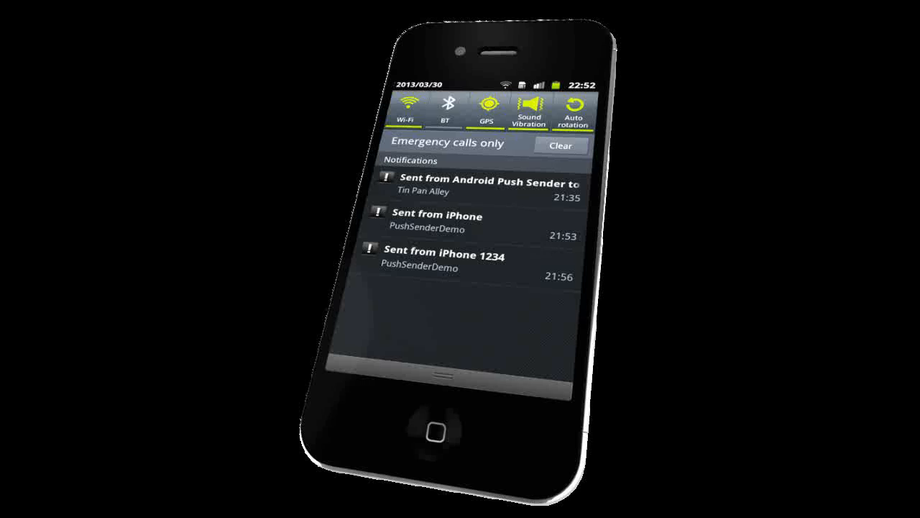
Step: Show My Applications, listing PushSenderDemo and TinPanAlley with their platforms
left_click(480, 188)
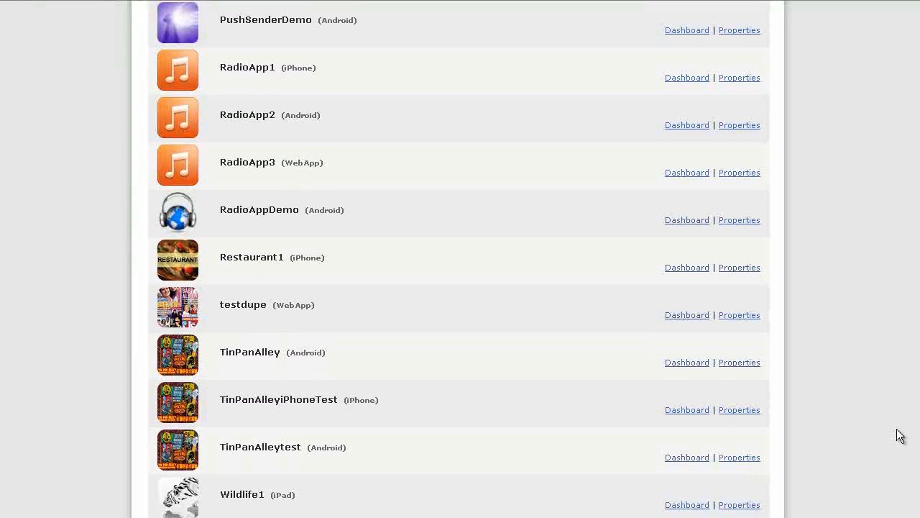
Step: Reach TinPanAlley's Push Notifications settings from its dashboard
scroll("down", 3)
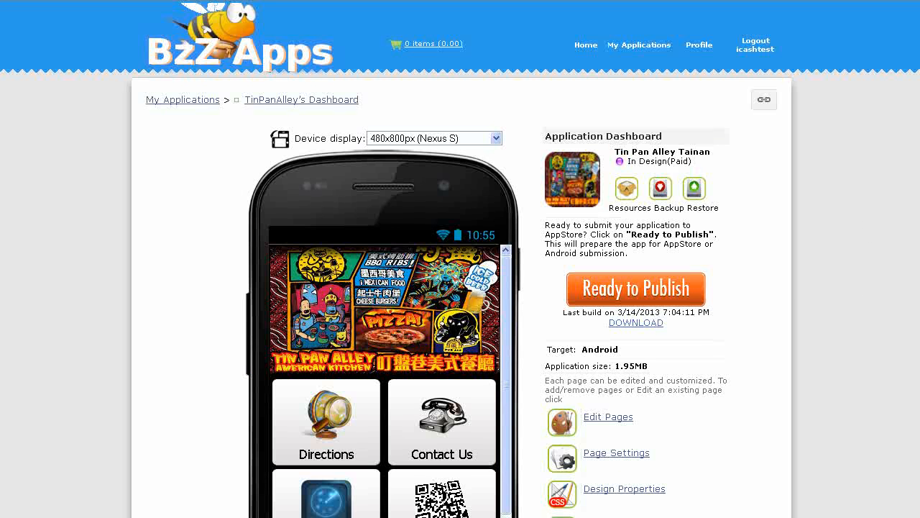
scroll("down", 3)
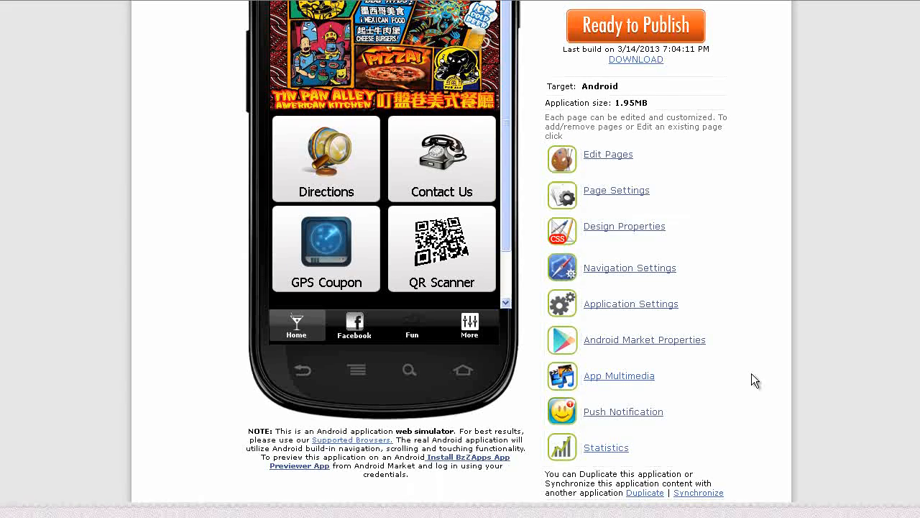
mouse_move(598, 417)
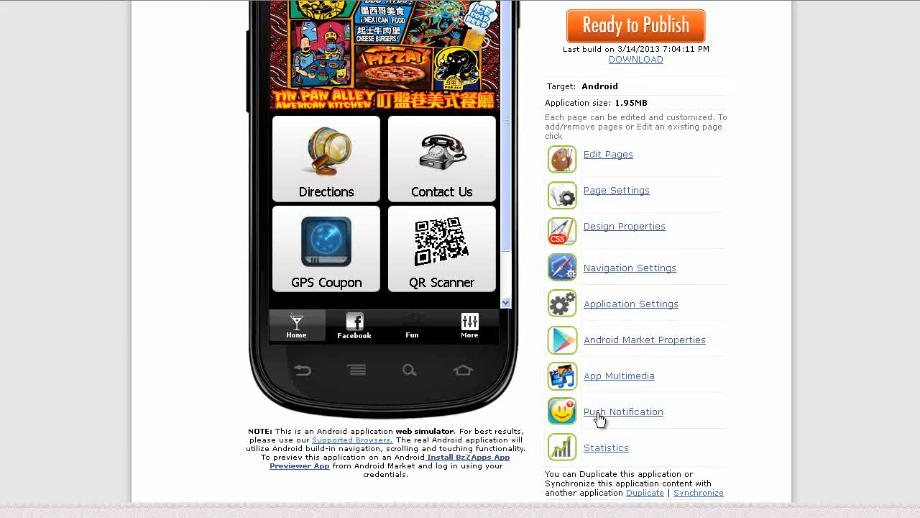
left_click(624, 411)
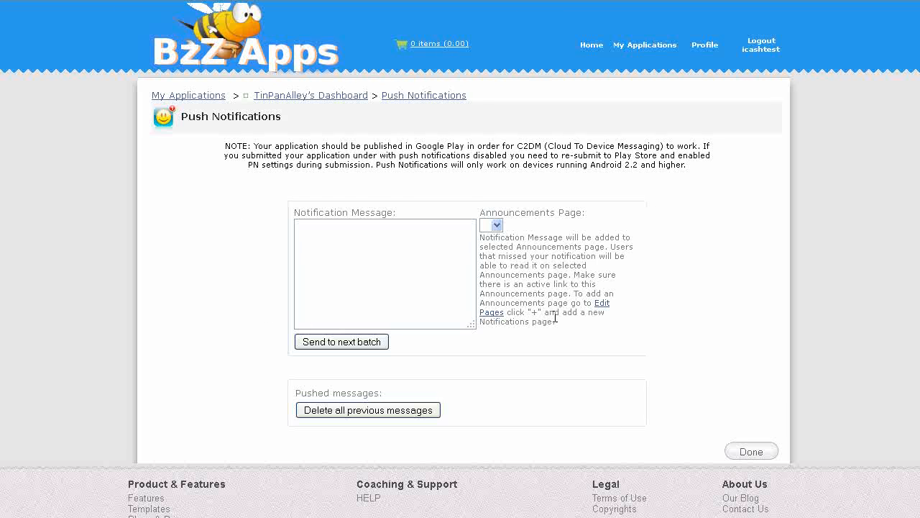
mouse_move(601, 266)
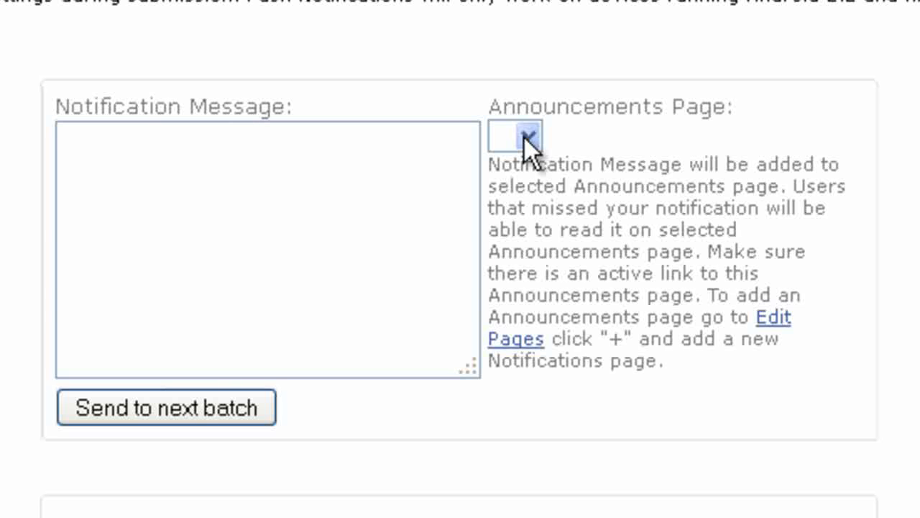
Step: Leave the empty Announcements Page dropdown and go to Edit Pages for TinPanAlley
scroll("down", 3)
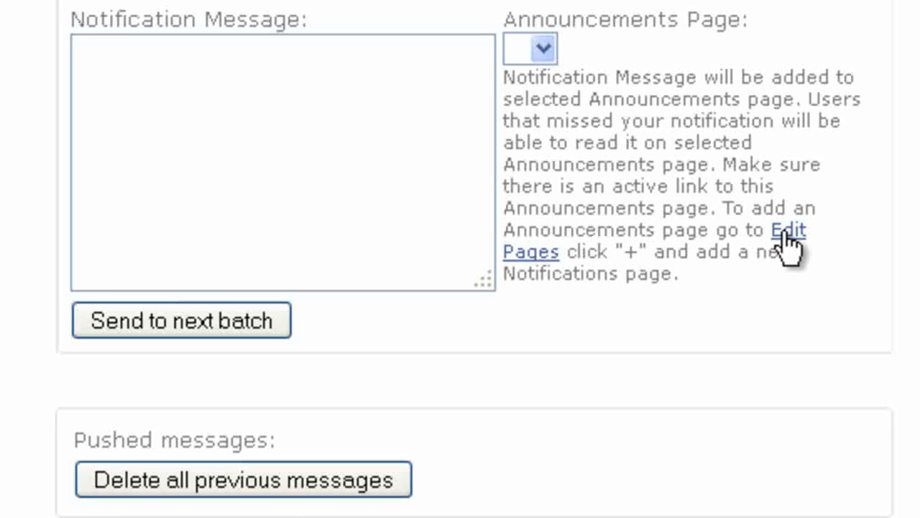
left_click(788, 230)
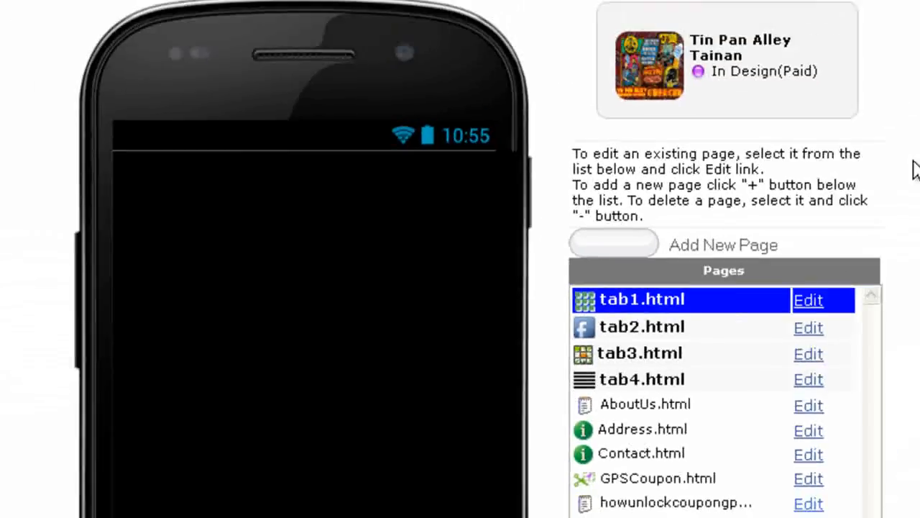
Step: Create a Notifications-type page named Annoucements, filtering page types by 'no'
scroll("down", 3)
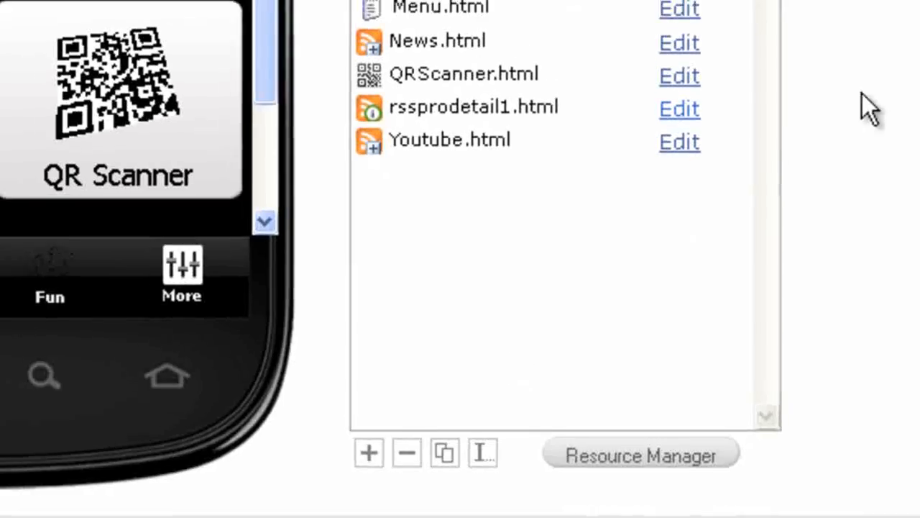
left_click(371, 454)
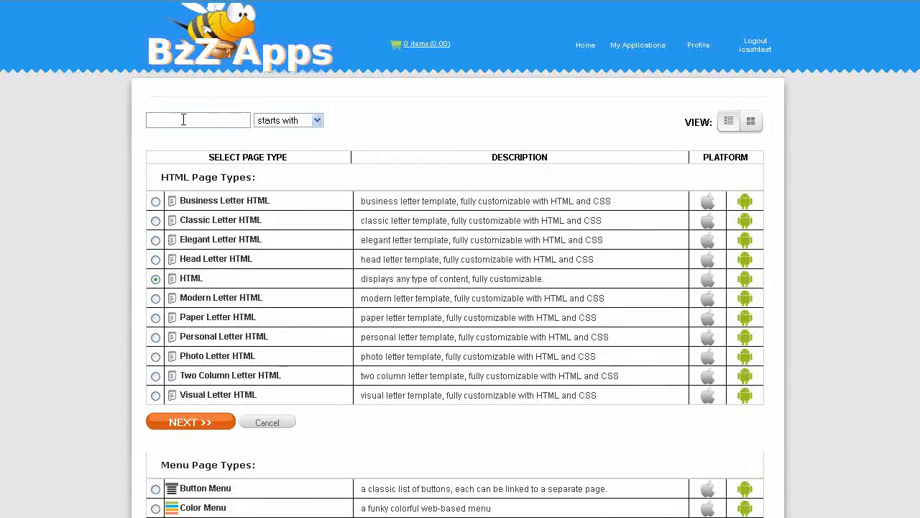
type("no")
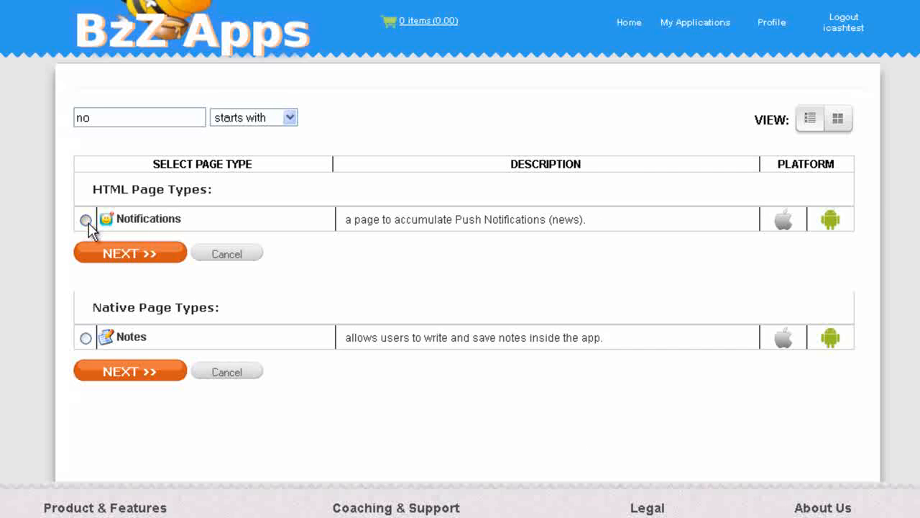
left_click(84, 219)
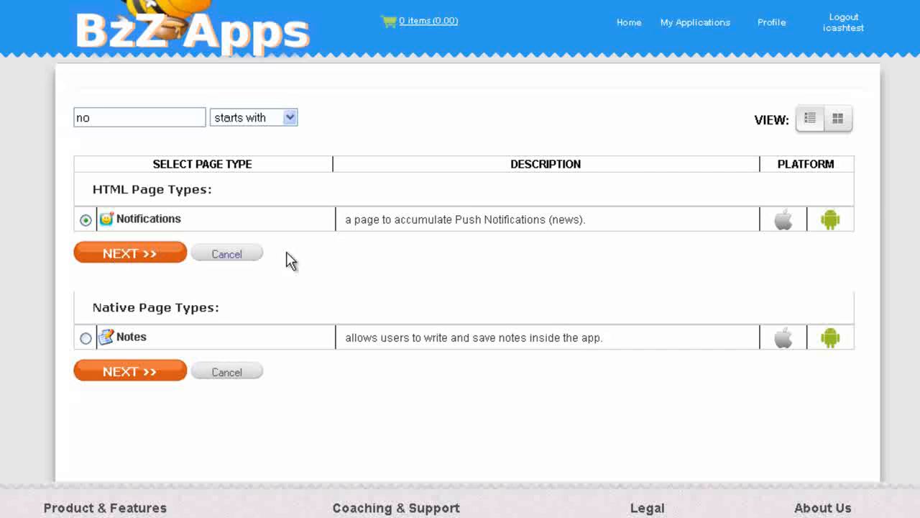
left_click(129, 253)
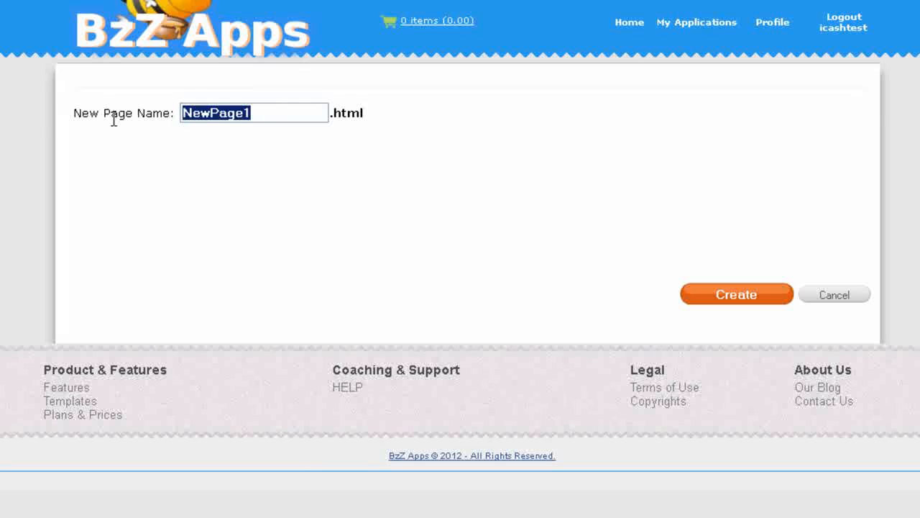
type("Annoucements")
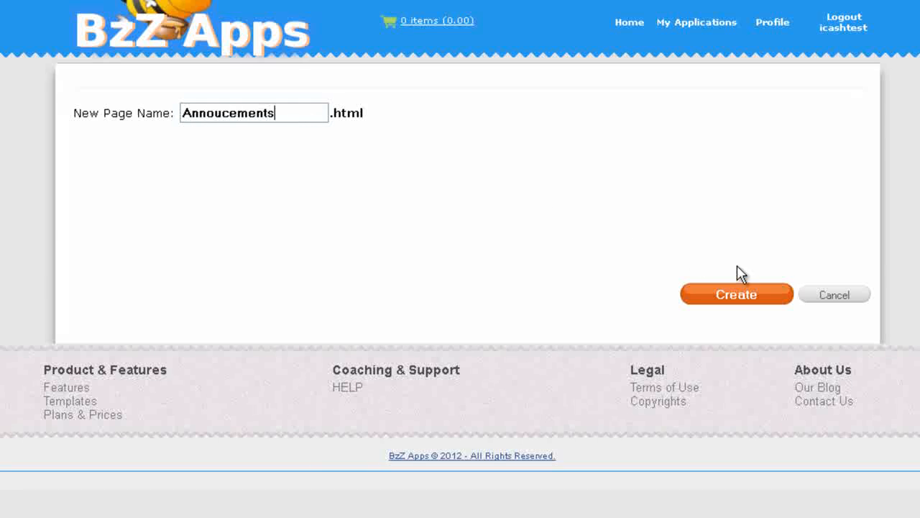
left_click(736, 293)
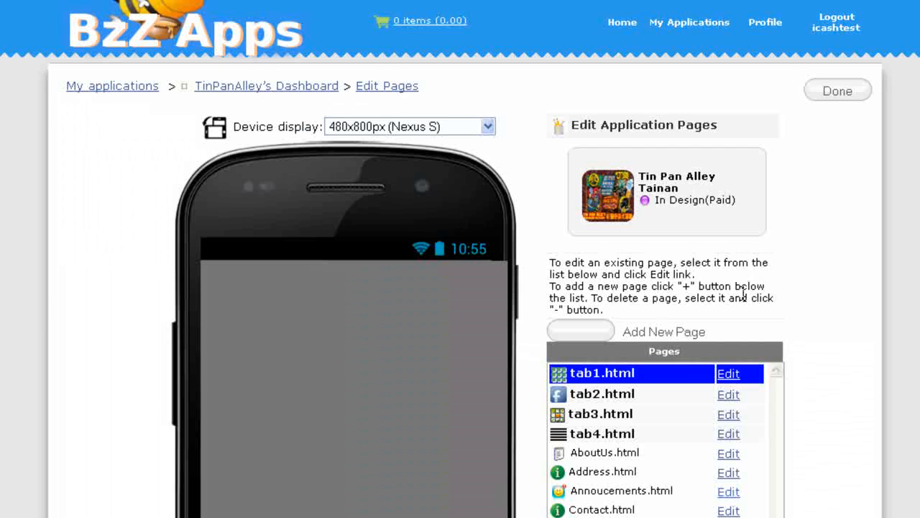
Step: Preview Annoucements.html, then confirm it is offered as the announcements page in Push Notifications
left_click(621, 490)
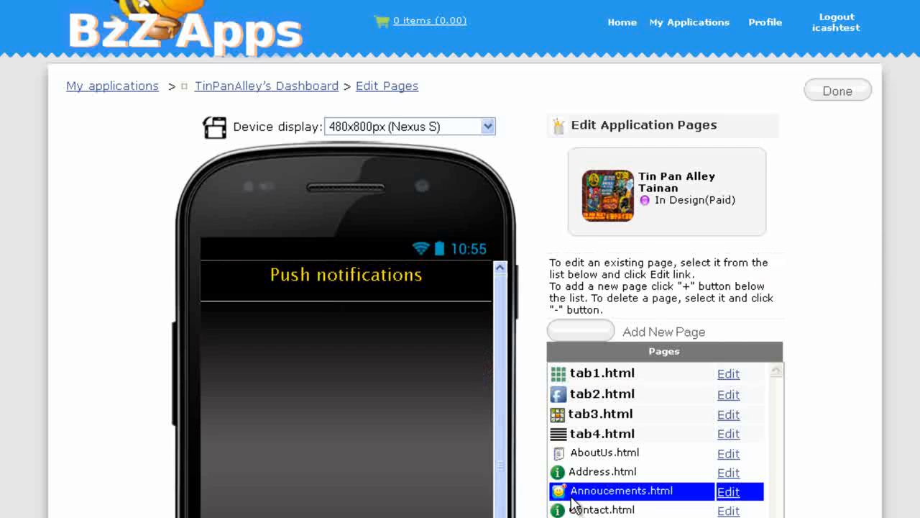
mouse_move(844, 448)
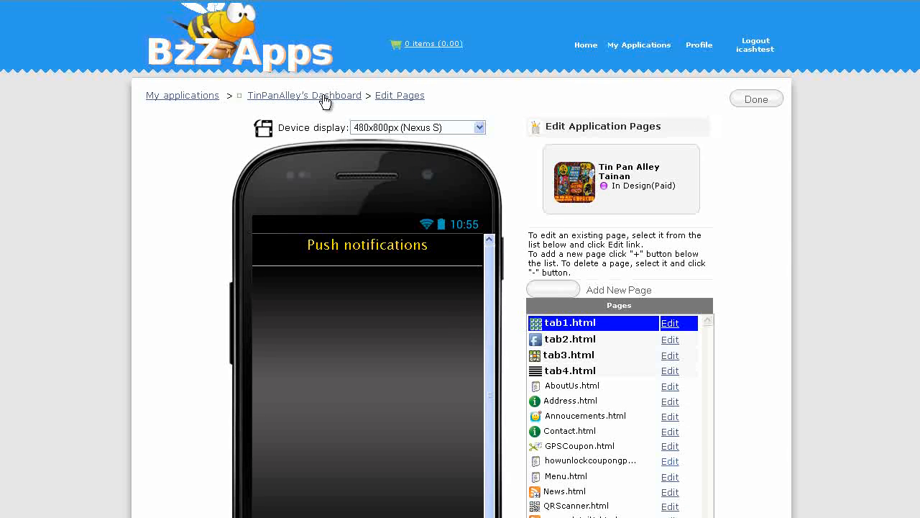
left_click(756, 98)
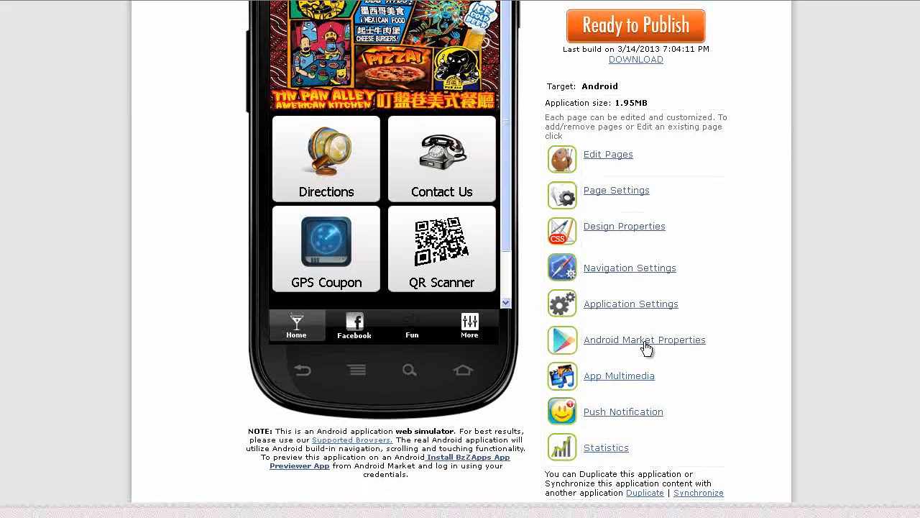
left_click(624, 411)
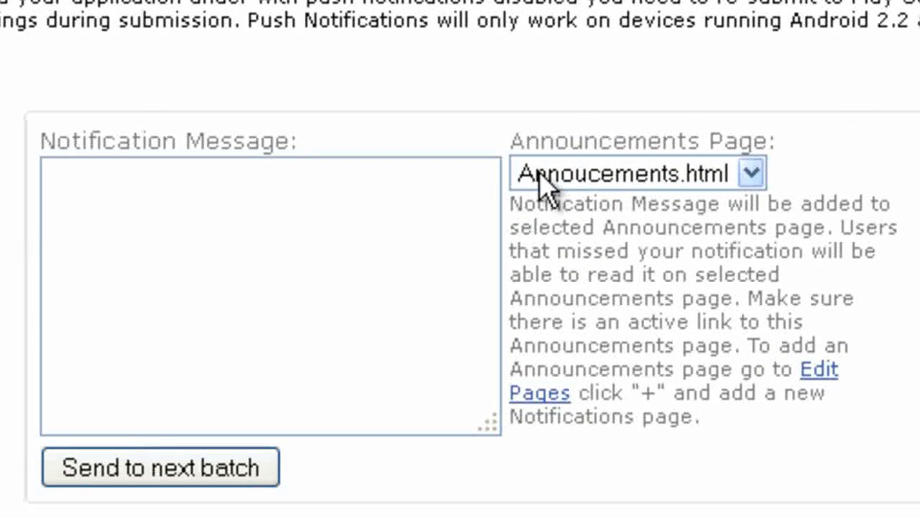
mouse_move(702, 201)
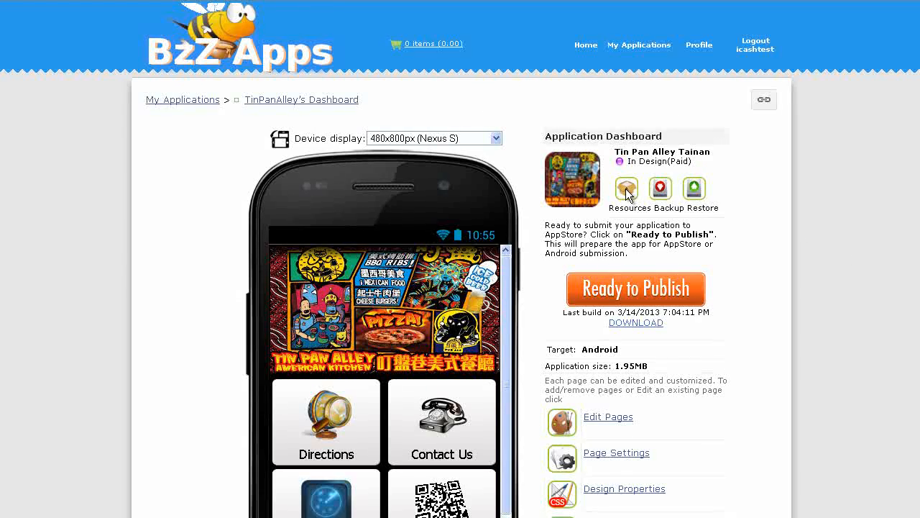
Step: Tick Sync for Annoucements.html in TinPanAlley's Resources
left_click(627, 189)
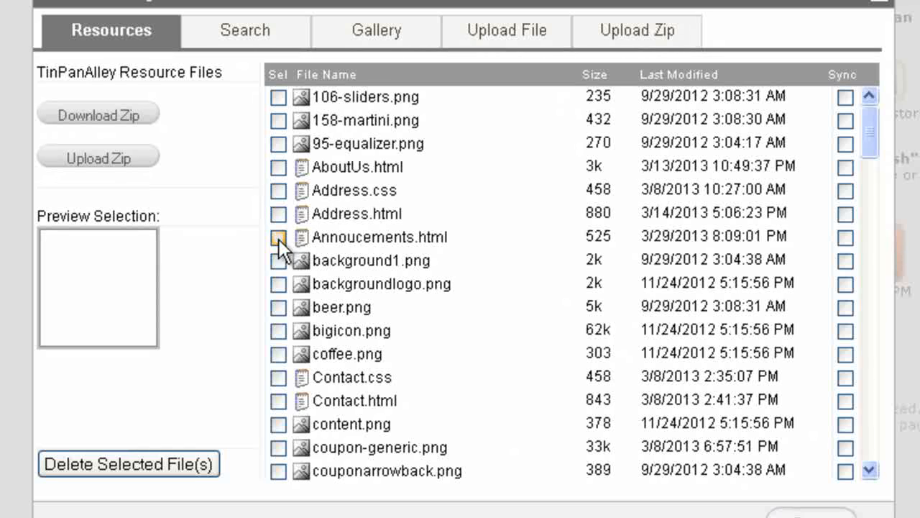
mouse_move(670, 239)
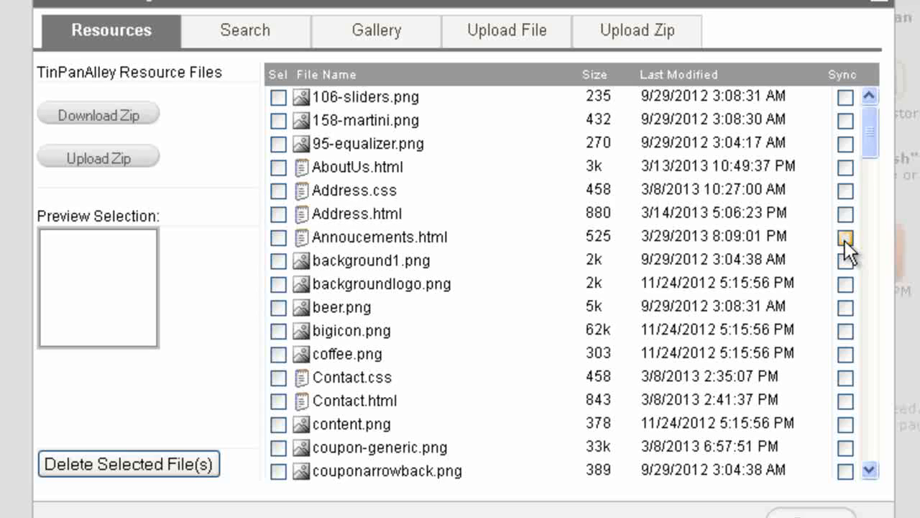
left_click(845, 236)
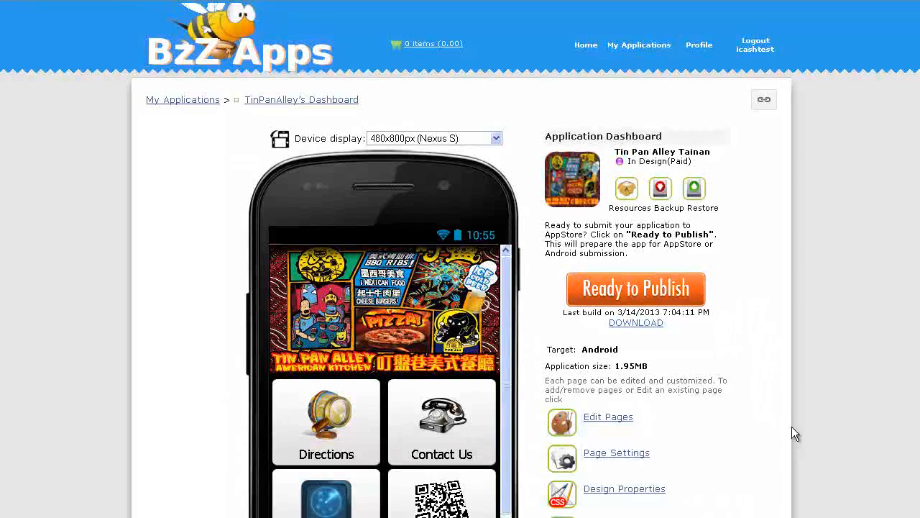
Step: On the tab4.html menu page, title an item Announcements linked to Annoucements.html
left_click(607, 417)
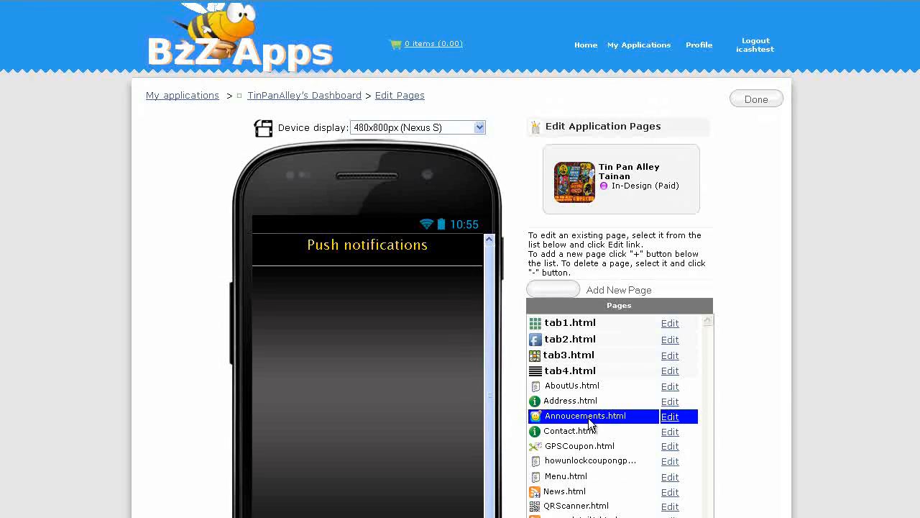
mouse_move(567, 378)
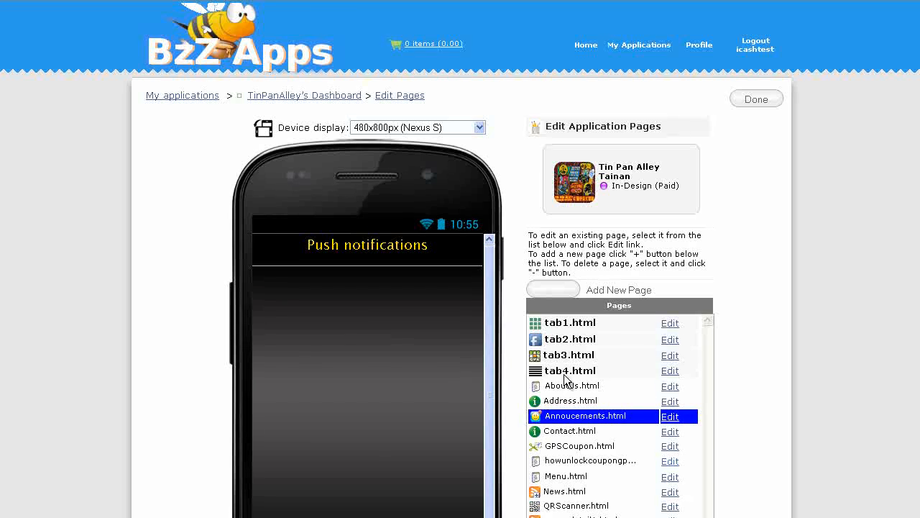
mouse_move(670, 376)
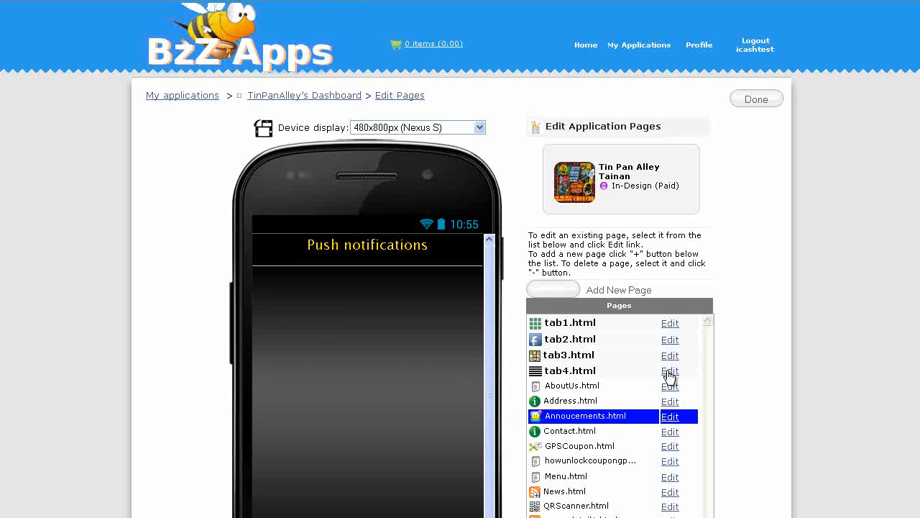
left_click(670, 371)
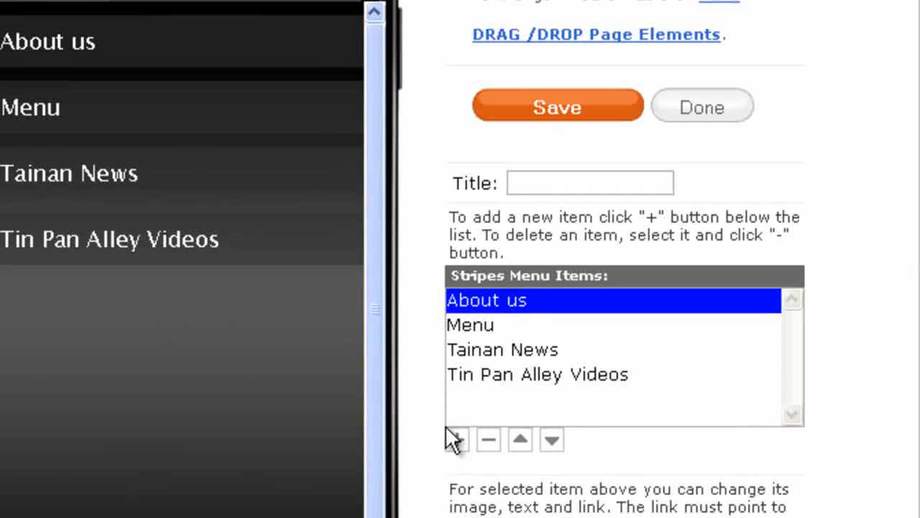
left_click(452, 440)
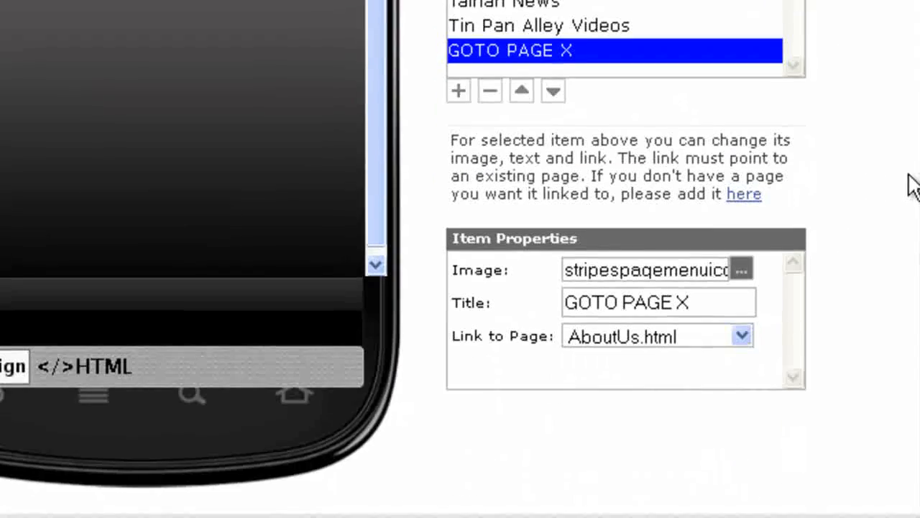
type("Announc")
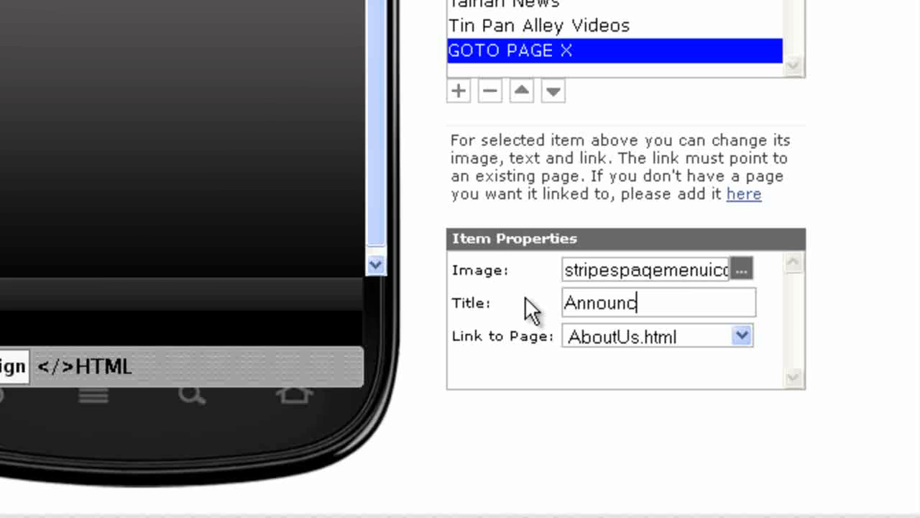
left_click(742, 336)
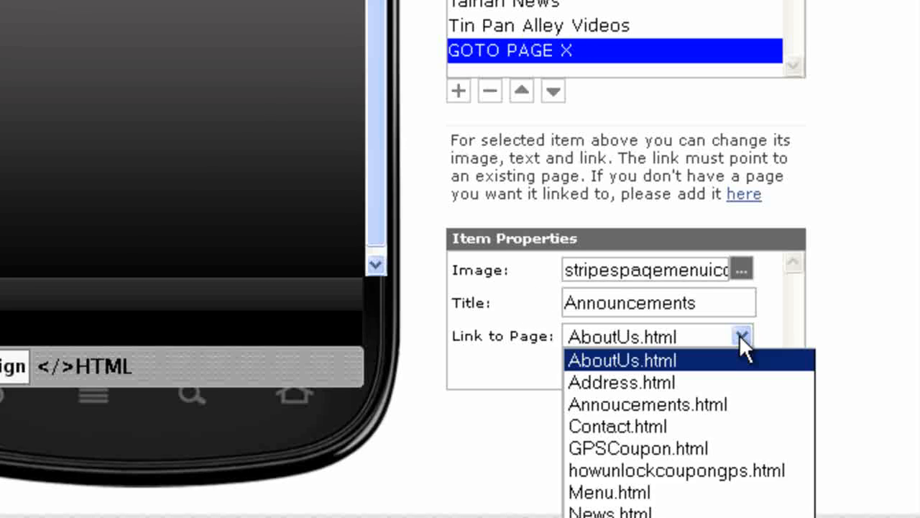
left_click(650, 404)
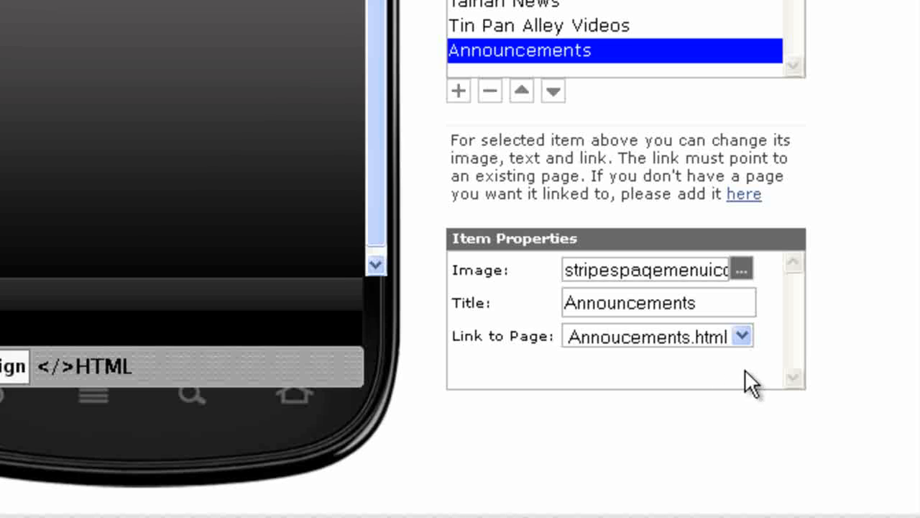
Step: Give the Announcements item the light bulb icon from gallery page 2
left_click(743, 270)
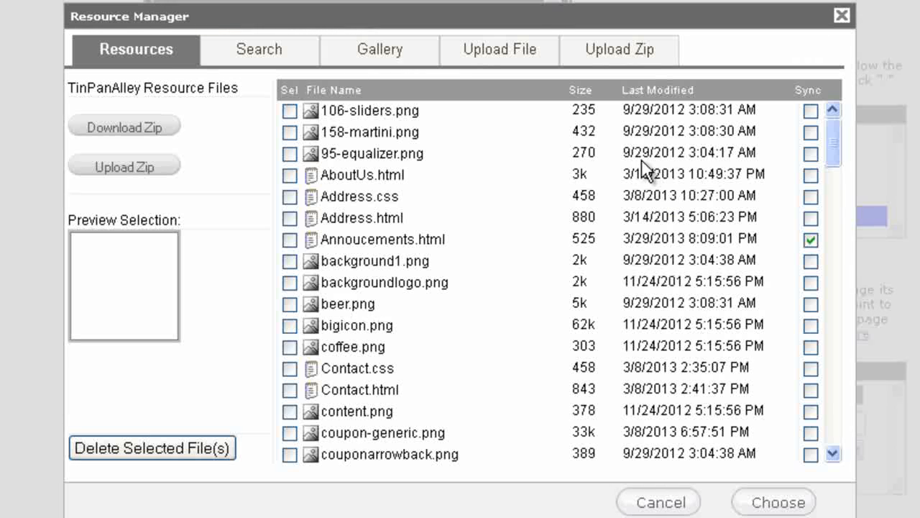
left_click(379, 49)
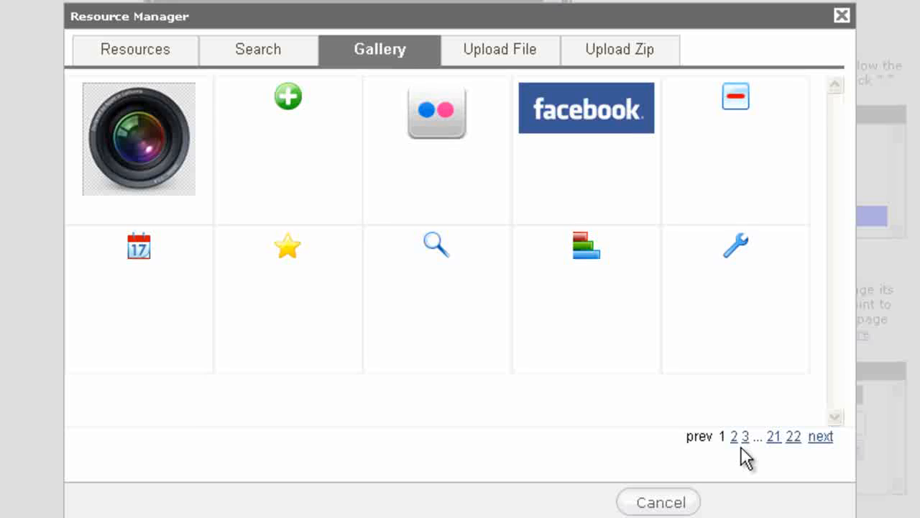
left_click(733, 436)
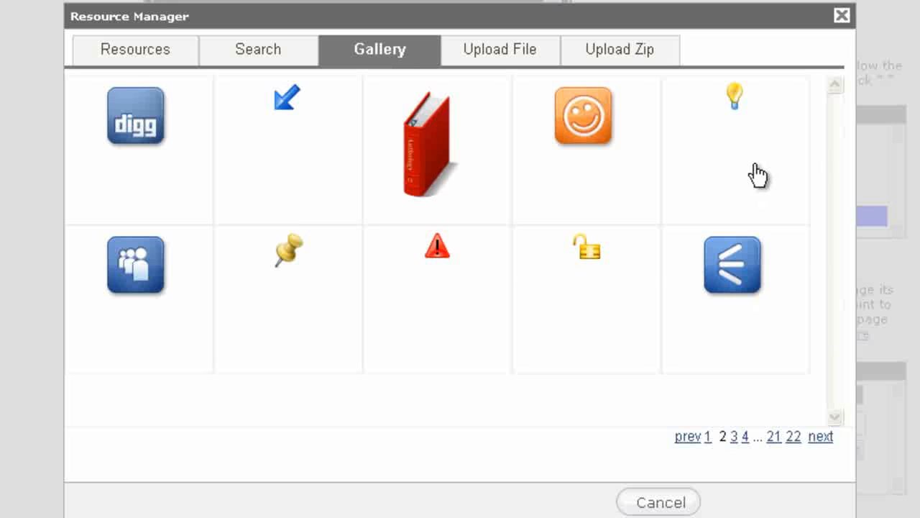
left_click(755, 161)
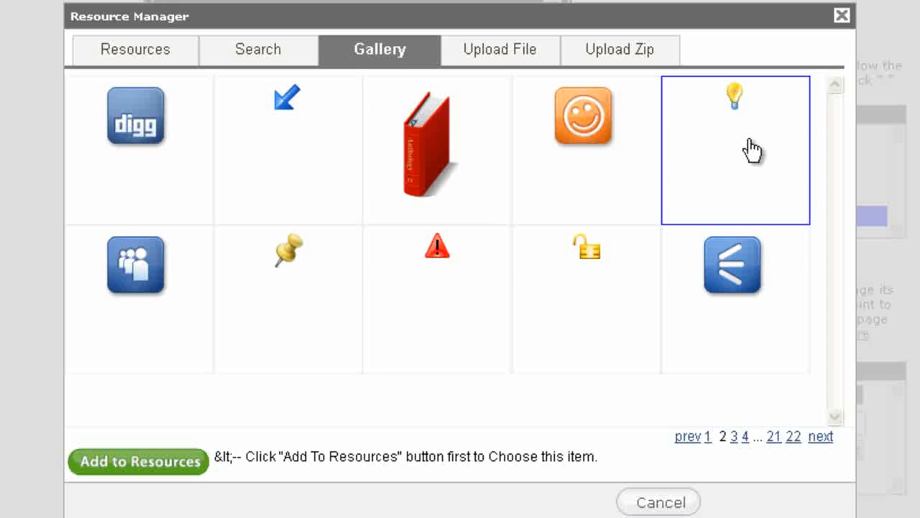
mouse_move(725, 463)
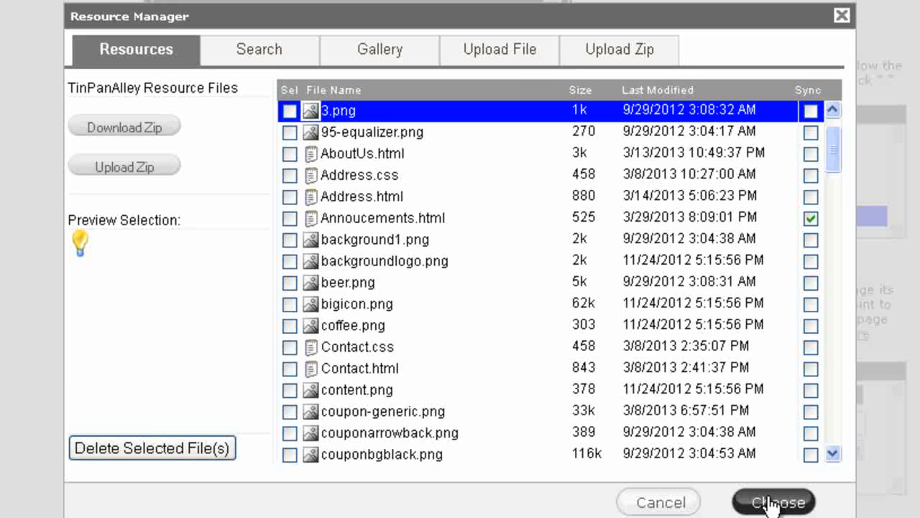
left_click(775, 501)
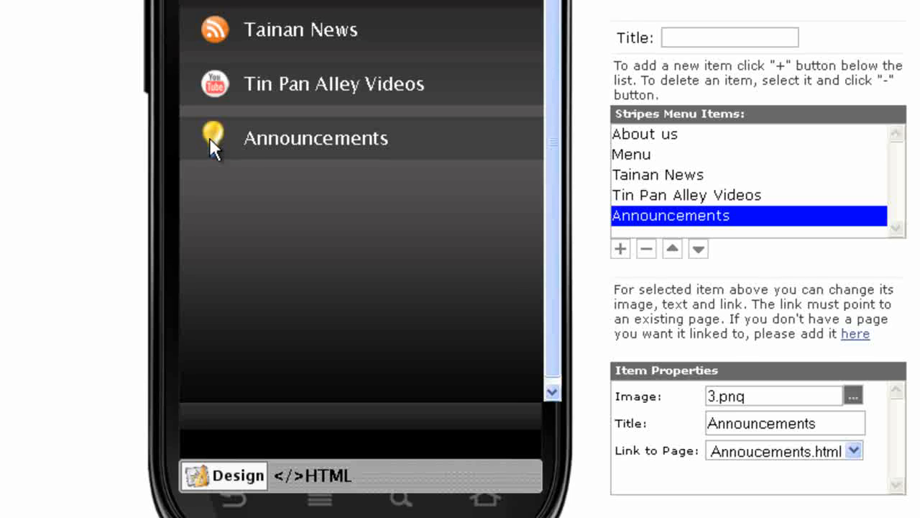
mouse_move(673, 250)
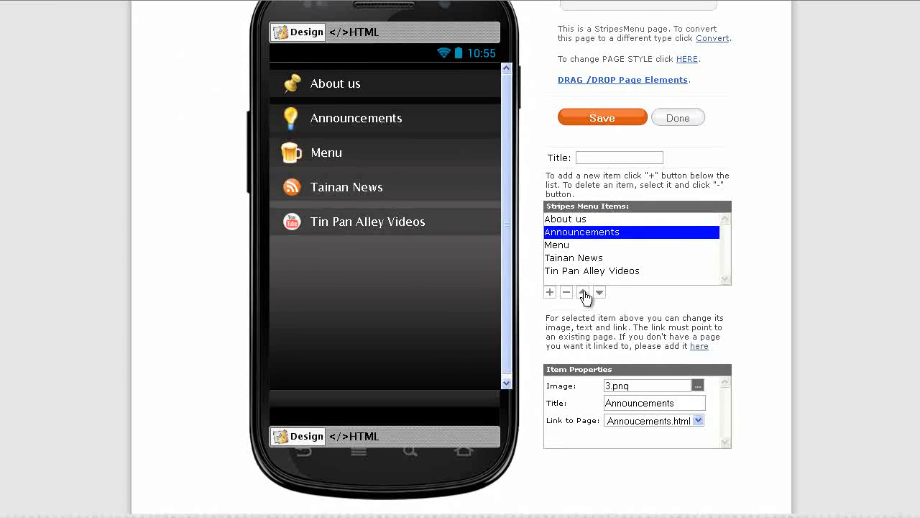
Step: Move Announcements to the top of the menu and finish editing the page
left_click(583, 292)
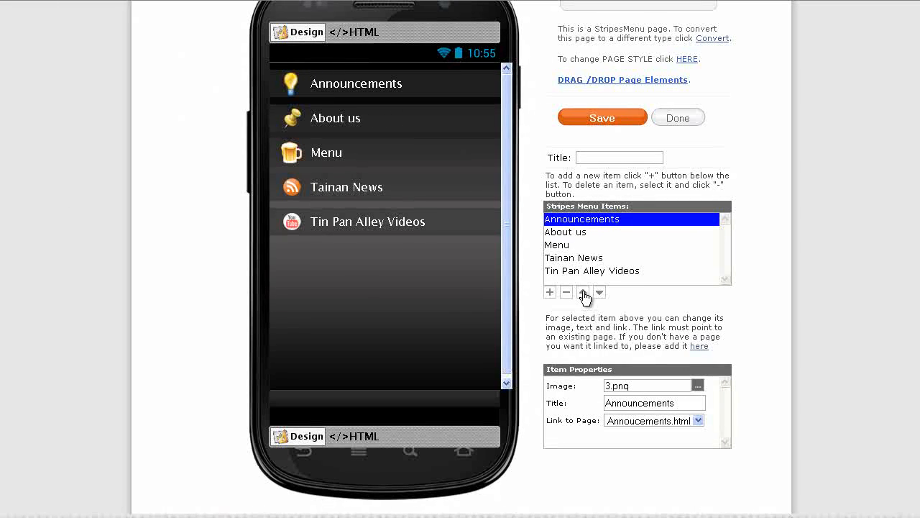
left_click(601, 116)
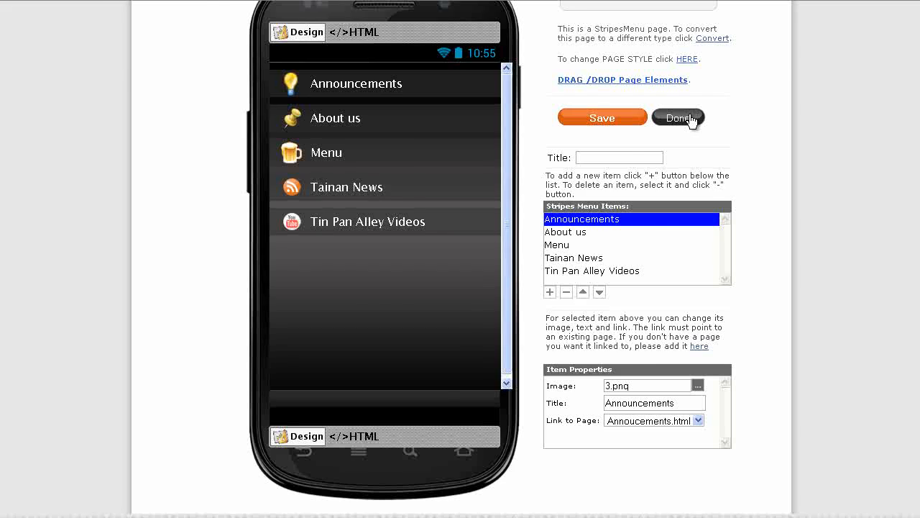
left_click(679, 118)
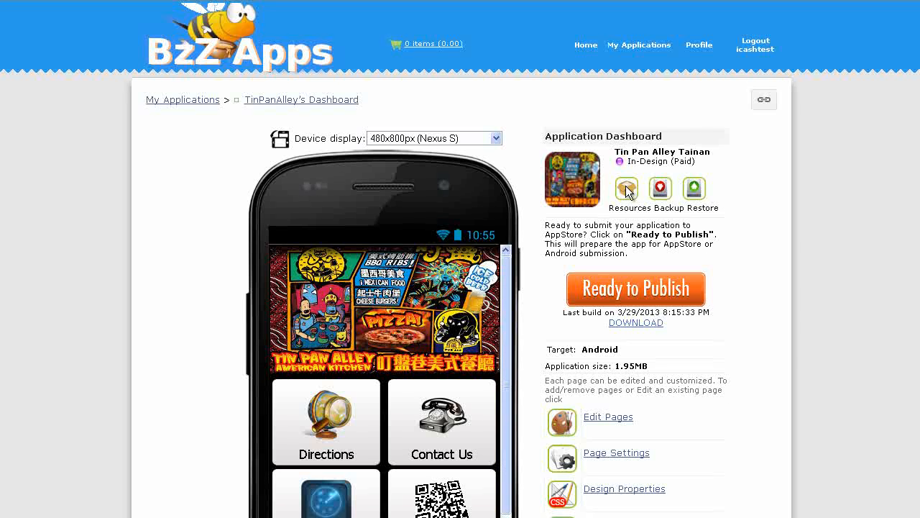
Step: Tick Sync for Annoucements.html and TinPanAlley-header.png in Resources
left_click(627, 190)
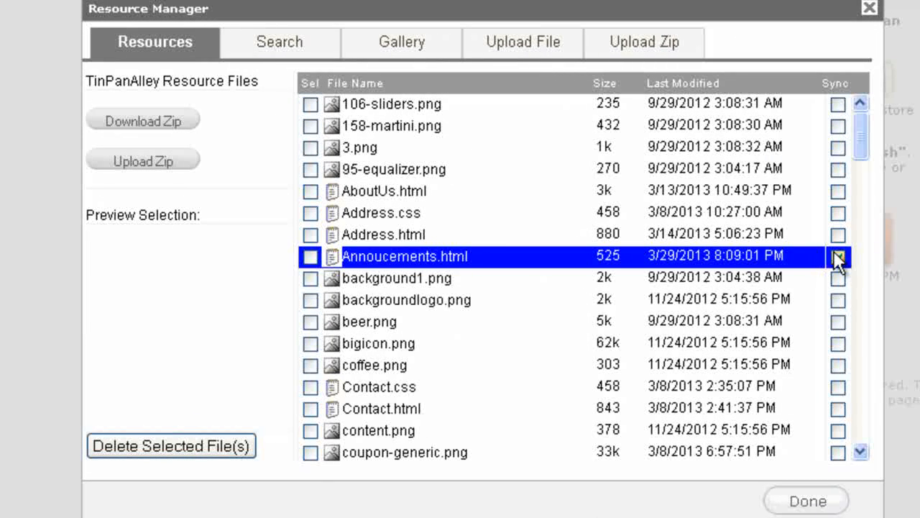
left_click(840, 256)
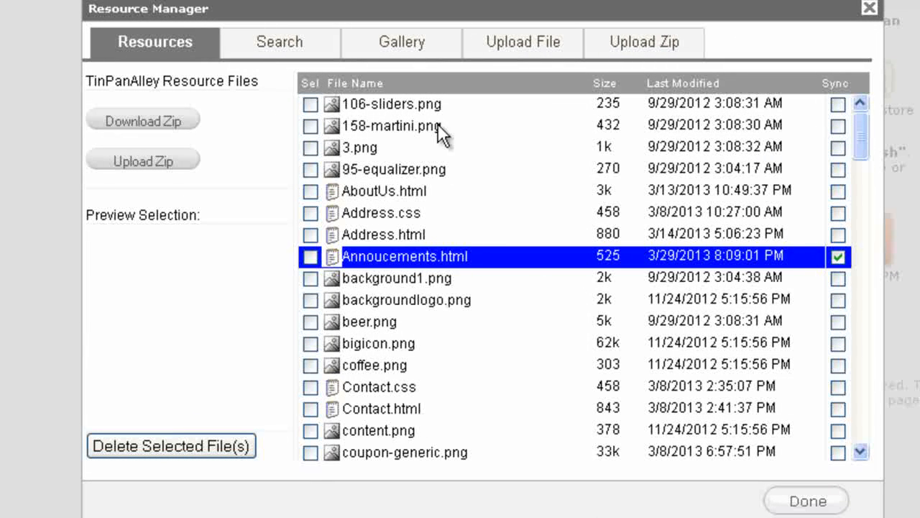
mouse_move(871, 132)
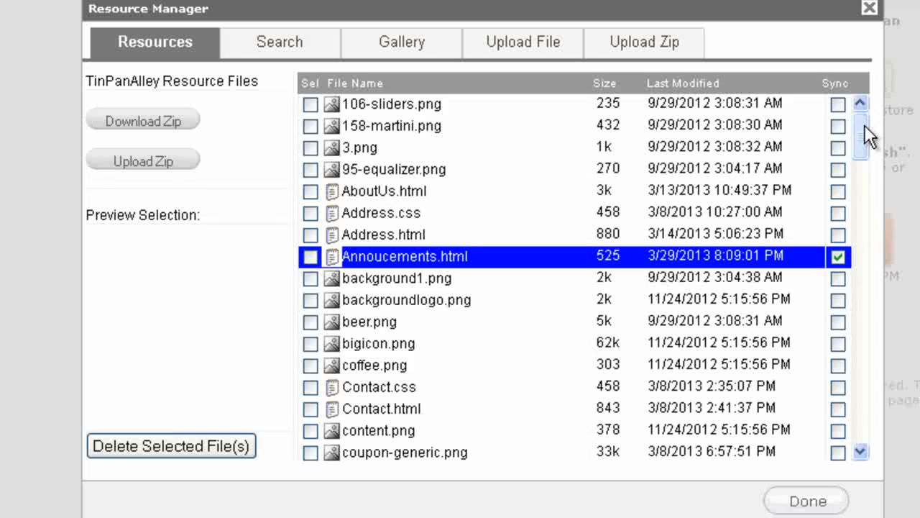
scroll("down", 3)
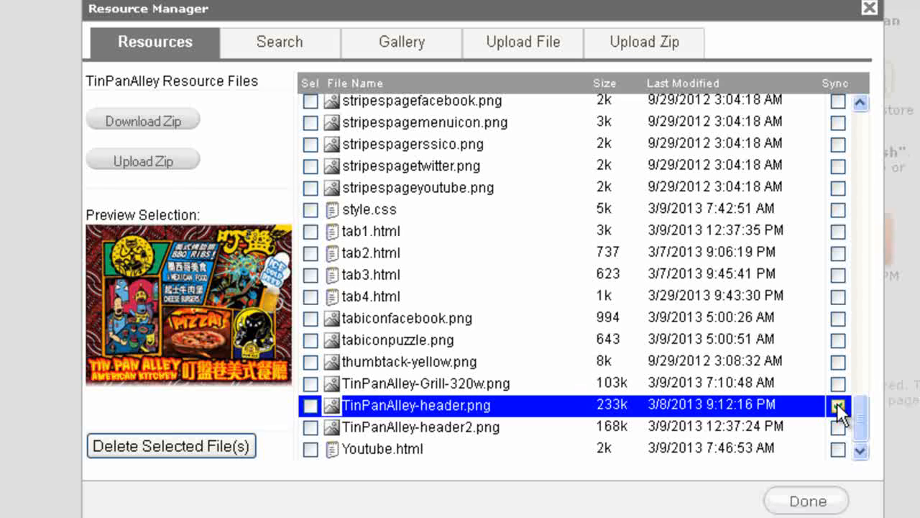
left_click(837, 403)
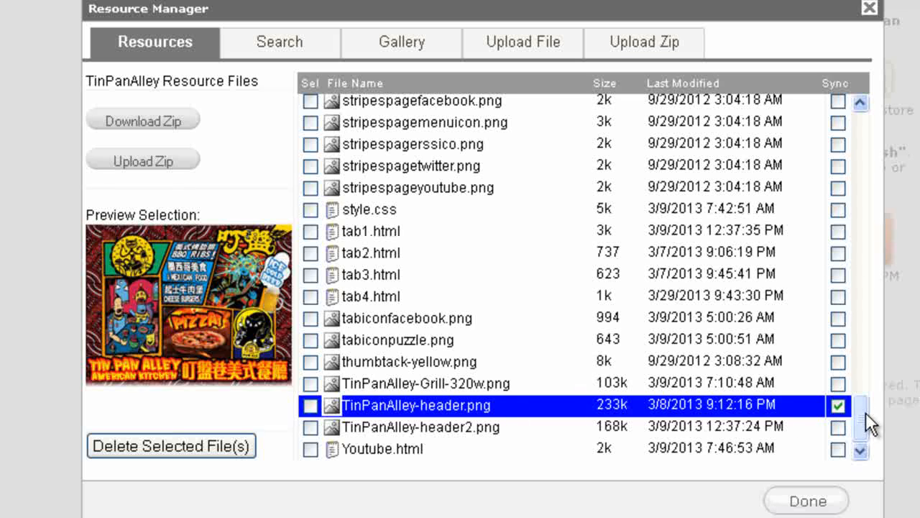
left_click_drag(862, 420, 861, 127)
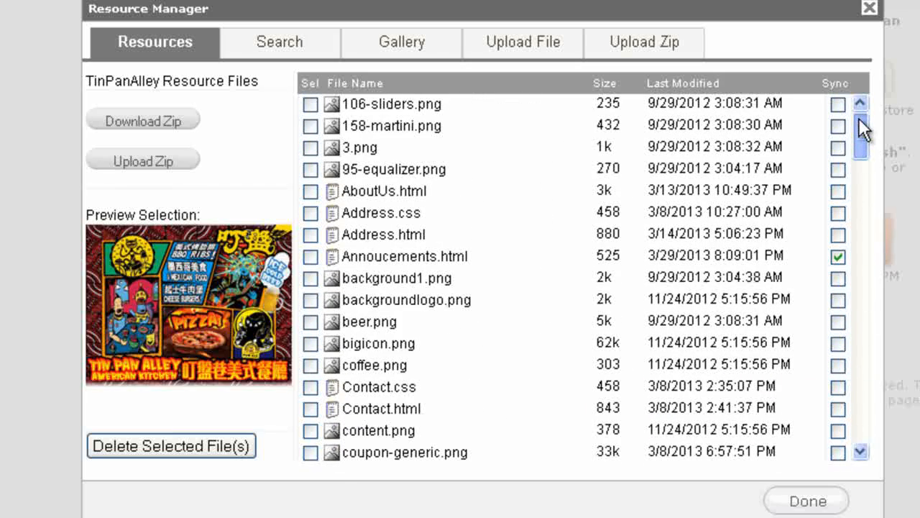
left_click_drag(861, 129, 861, 352)
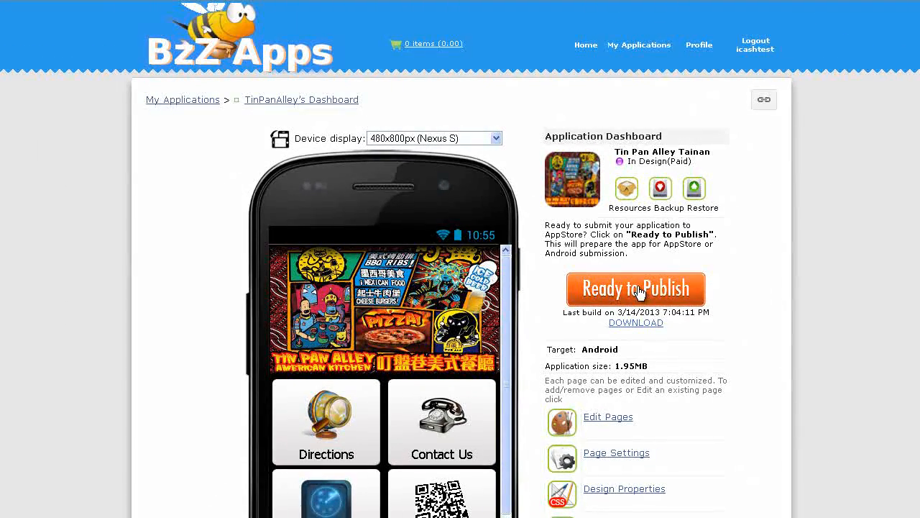
mouse_move(783, 293)
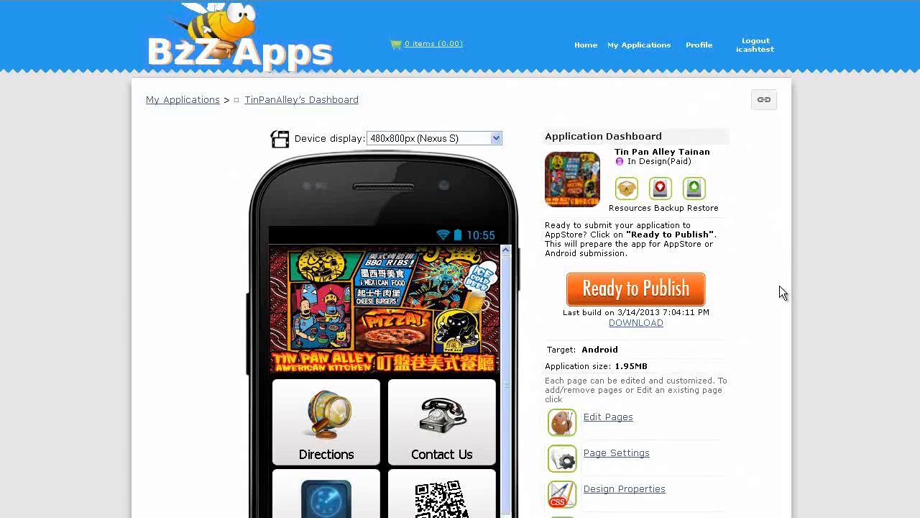
Step: Mark TinPanAlley ready for release and begin submission past the multimedia step
left_click(636, 288)
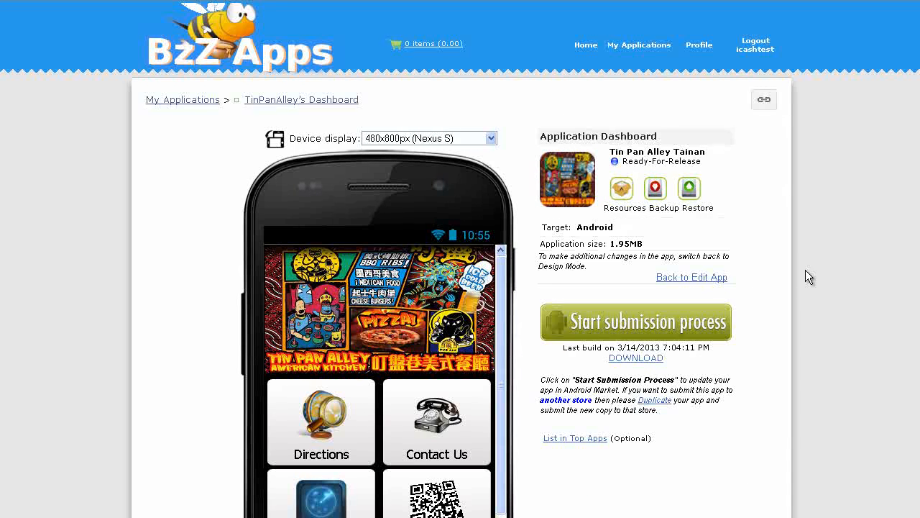
left_click(636, 322)
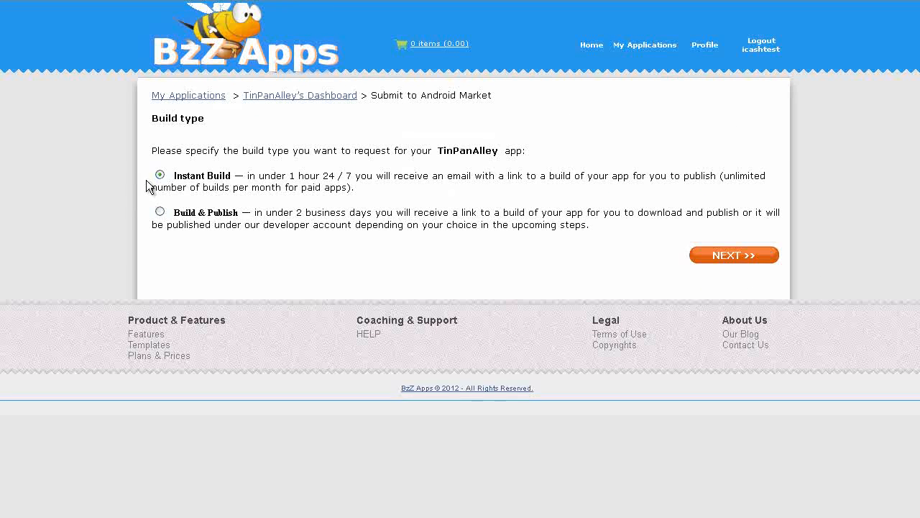
mouse_move(839, 225)
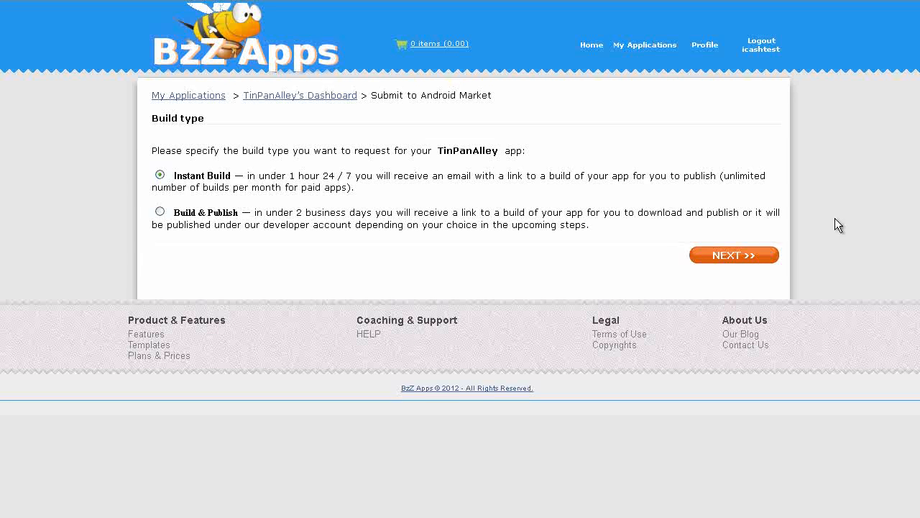
left_click(733, 255)
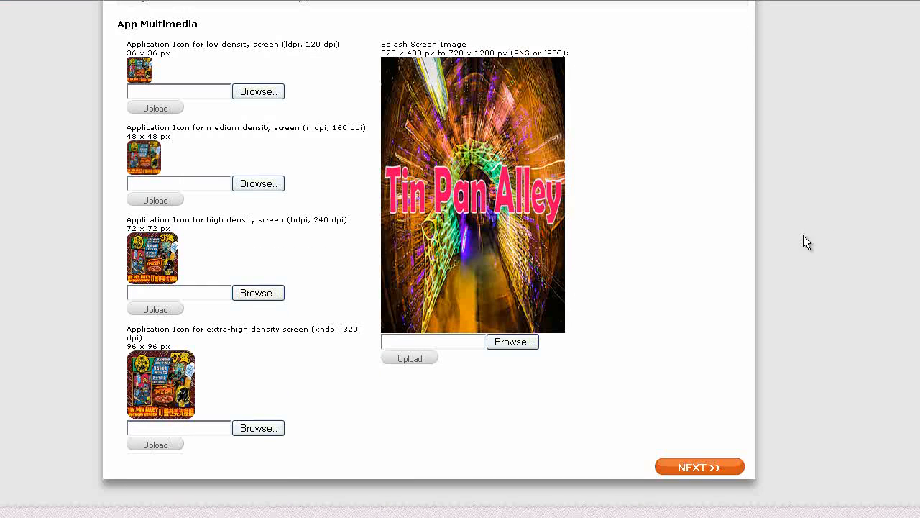
mouse_move(713, 472)
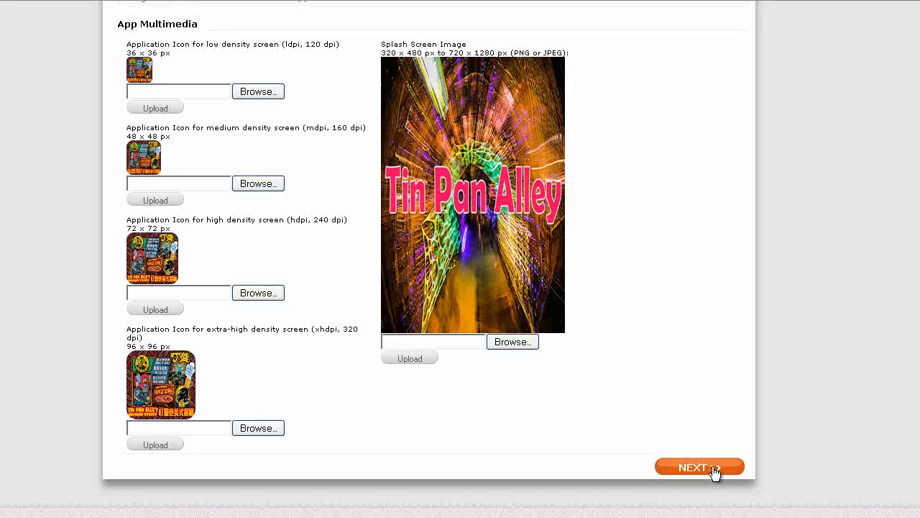
left_click(699, 466)
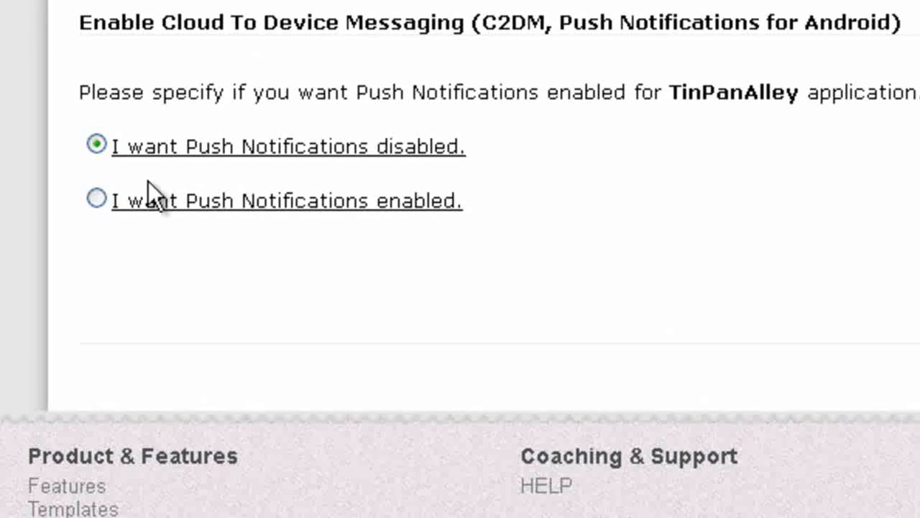
Step: Choose 'I want Push Notifications enabled' and continue to app permissions
left_click(95, 198)
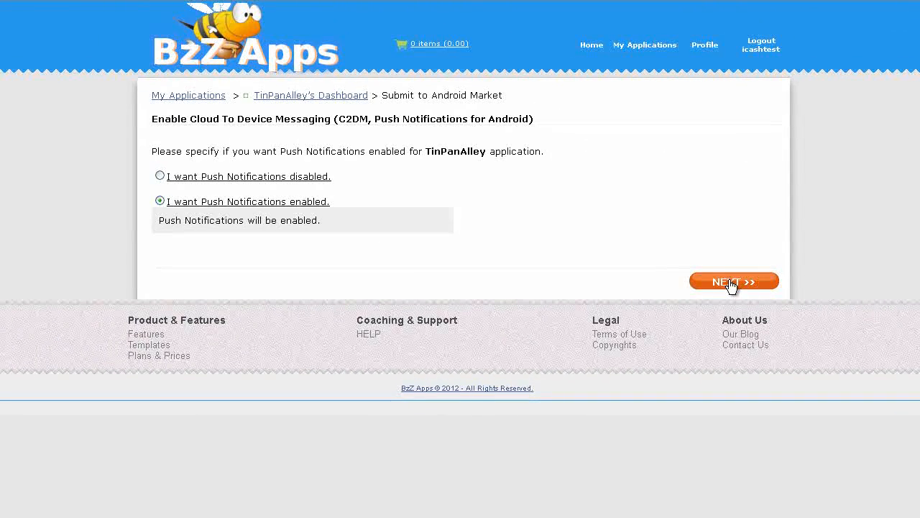
left_click(734, 281)
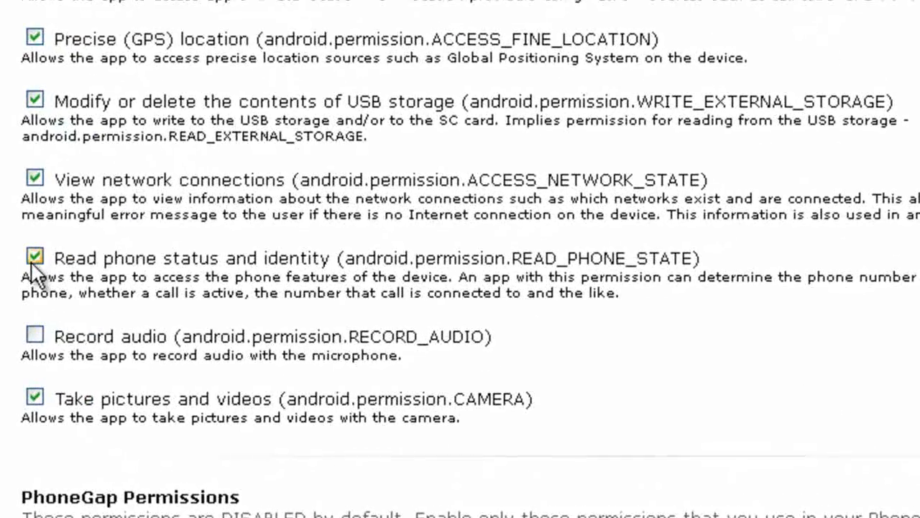
Step: Remove the READ_PHONE_STATE permission, set version code 2 and submit the Android build request
left_click(35, 257)
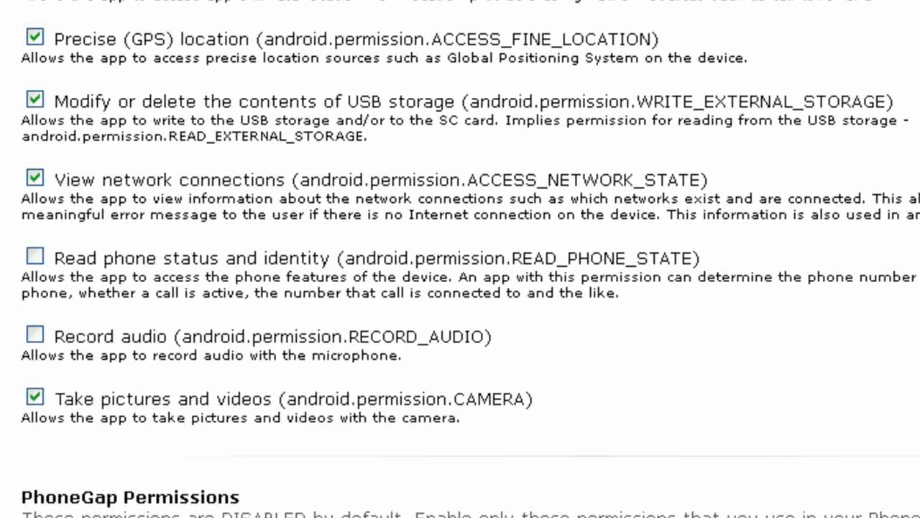
scroll("down", 3)
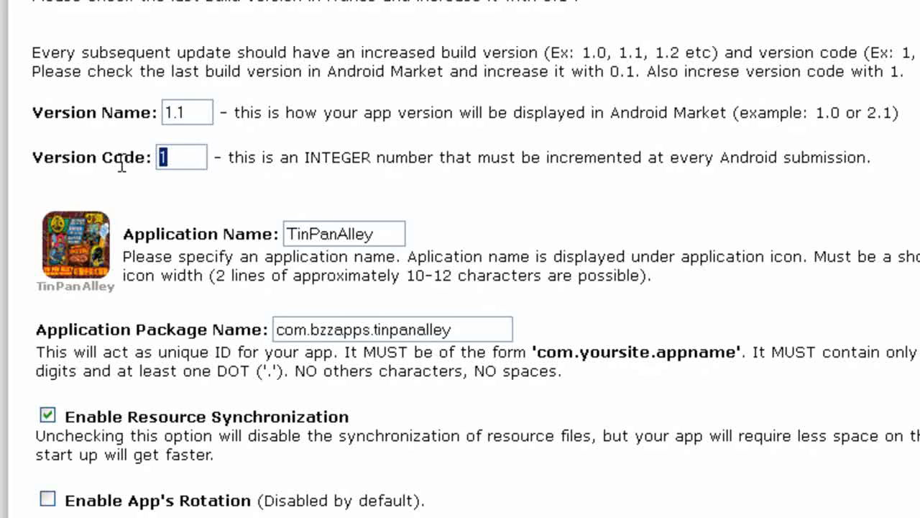
type("2")
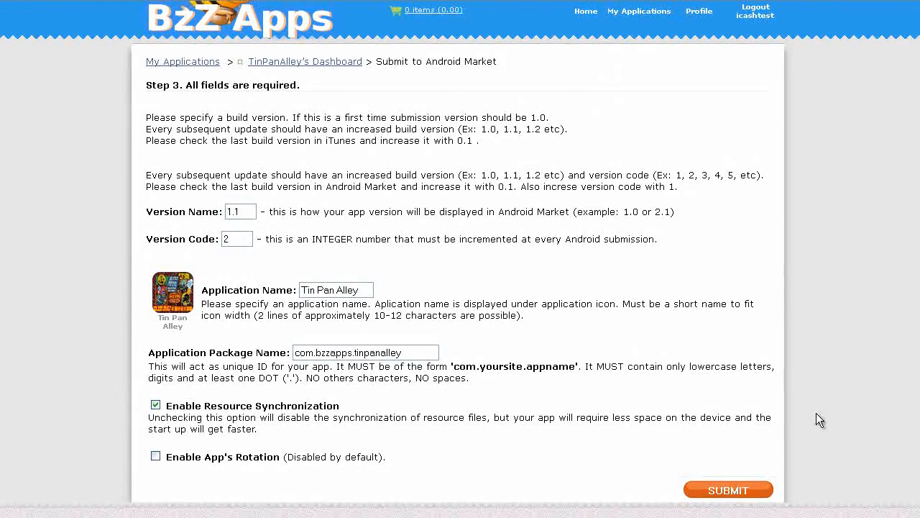
left_click(727, 489)
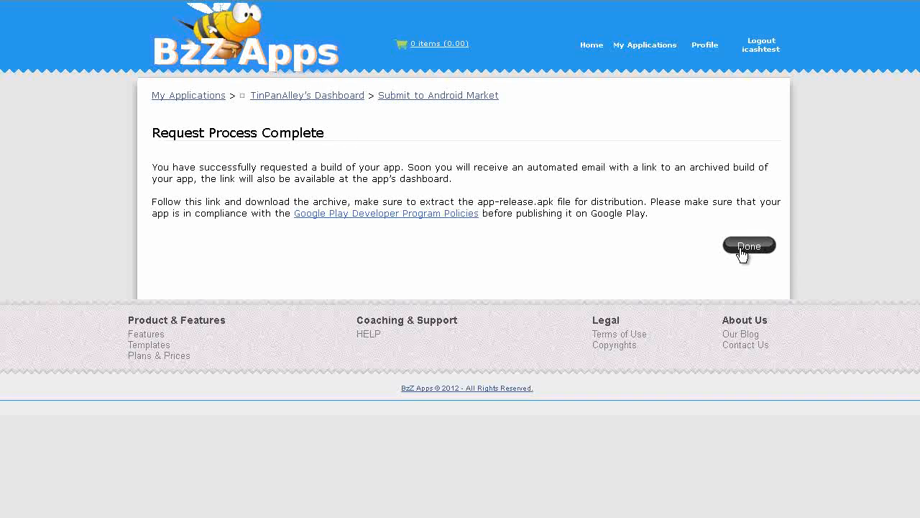
Step: Return to My Applications, enter TinPanAlley's dashboard and switch it back to edit mode
left_click(749, 245)
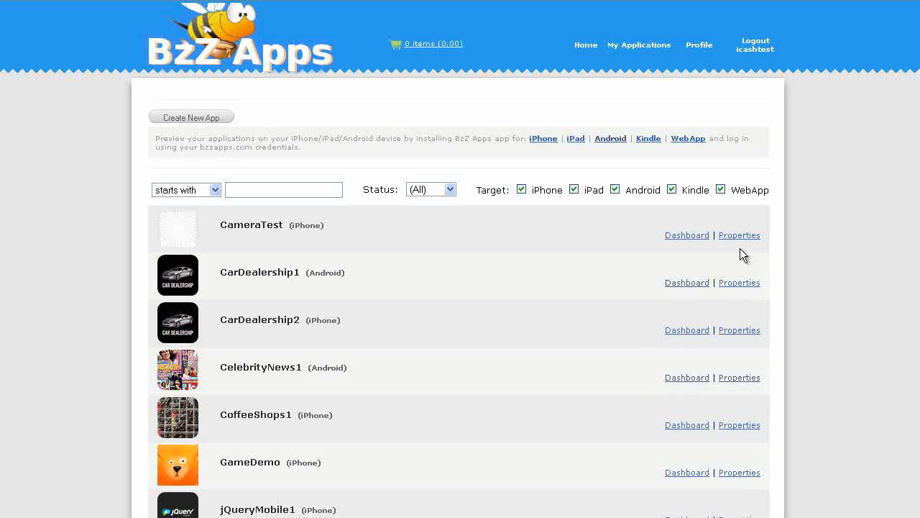
mouse_move(739, 262)
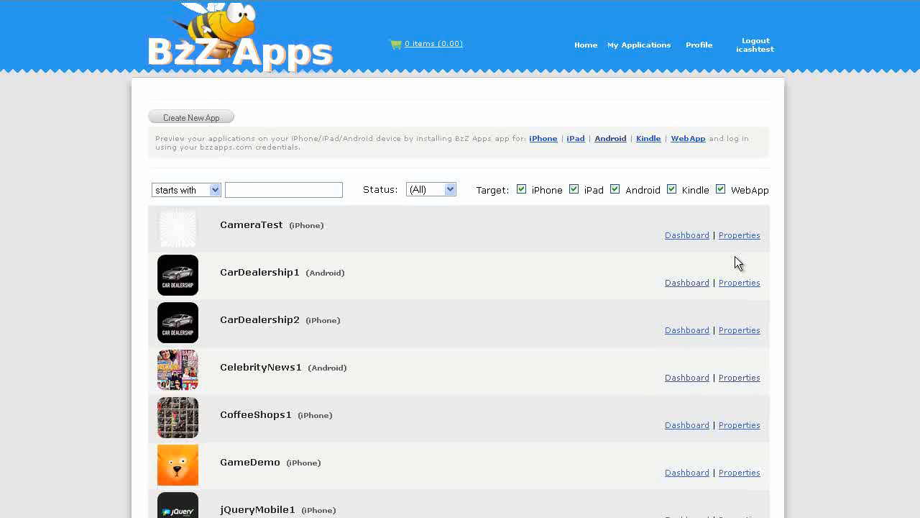
scroll("down", 3)
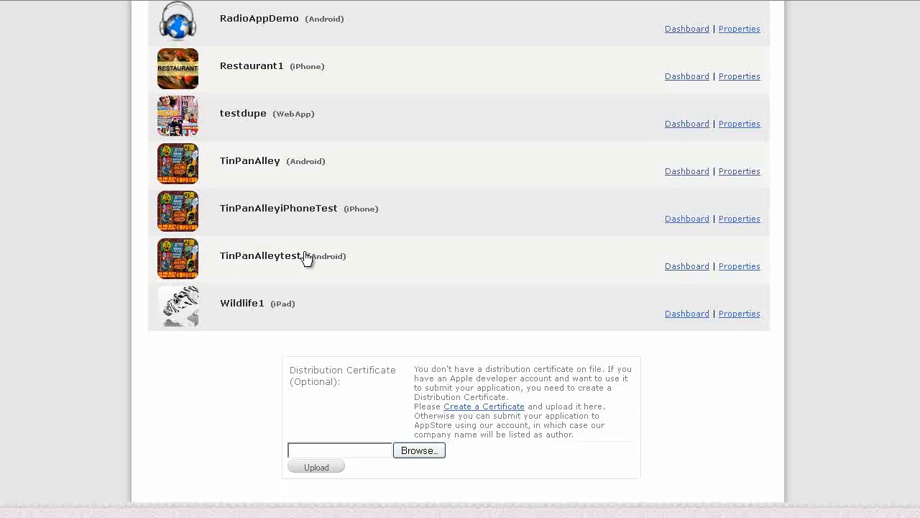
mouse_move(174, 165)
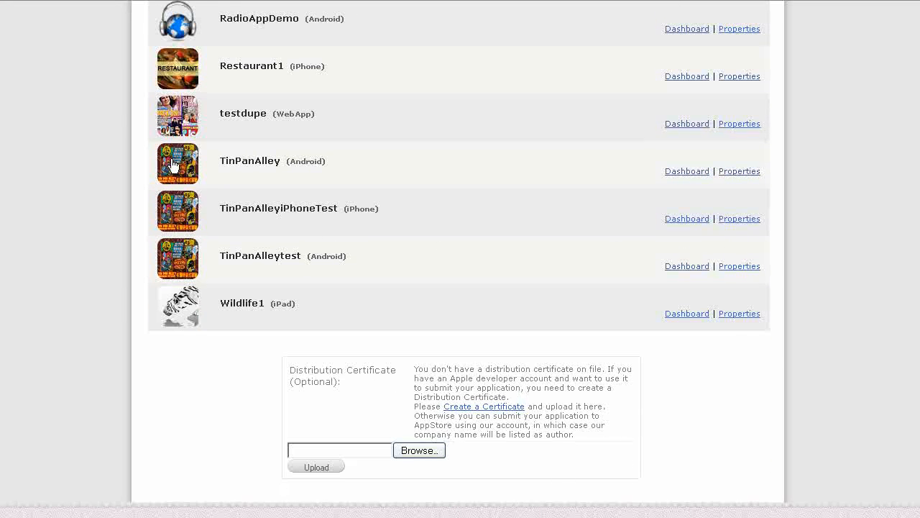
left_click(687, 170)
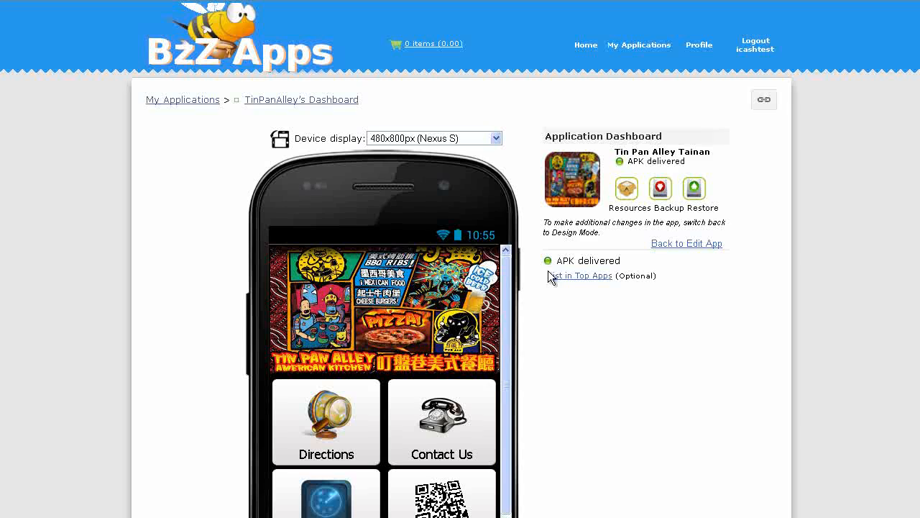
mouse_move(688, 256)
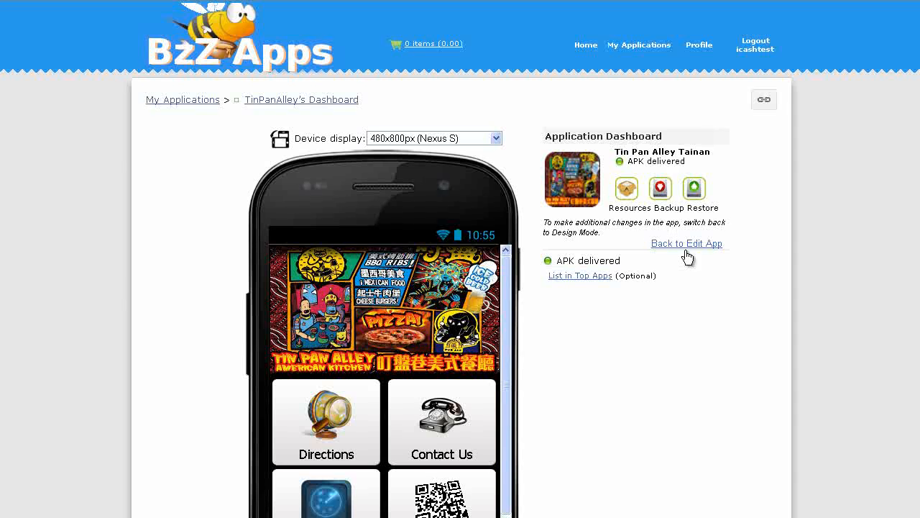
mouse_move(685, 247)
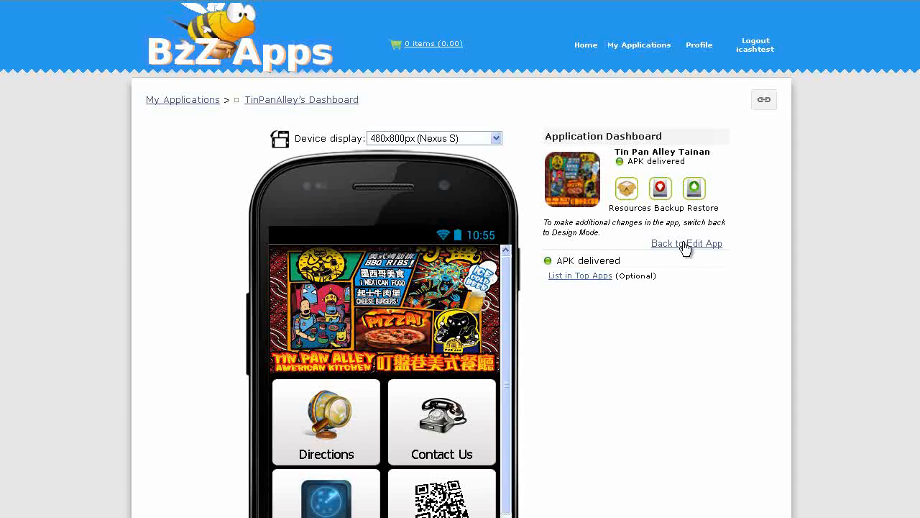
left_click(686, 243)
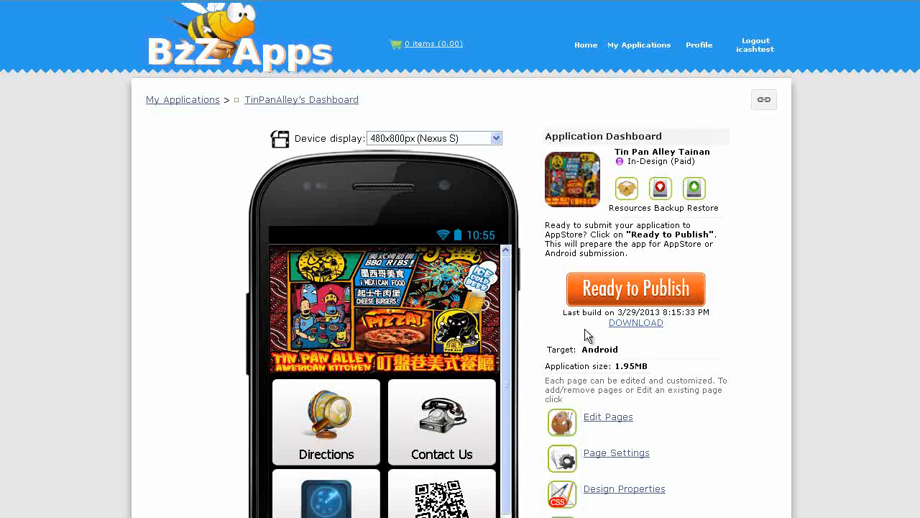
Step: Download the latest build and save TinPanAlley.zip into the TinPanAlley folder
left_click(636, 323)
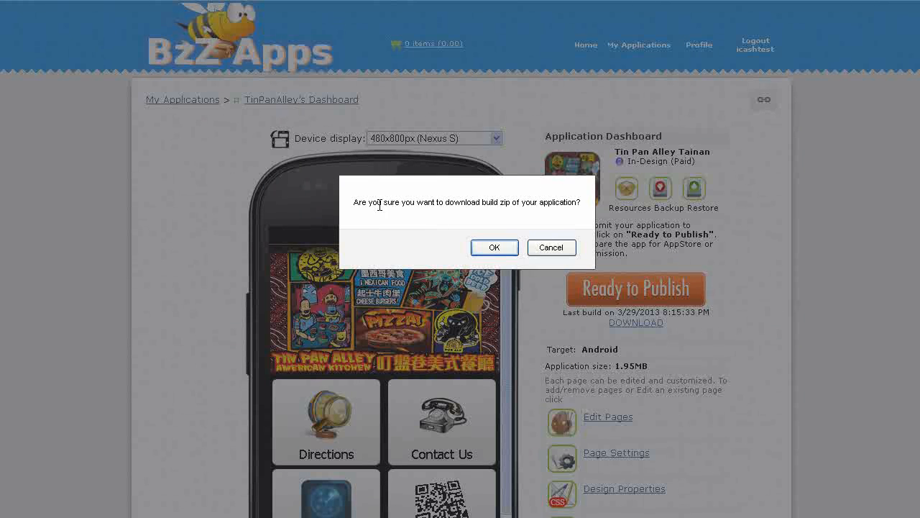
mouse_move(574, 216)
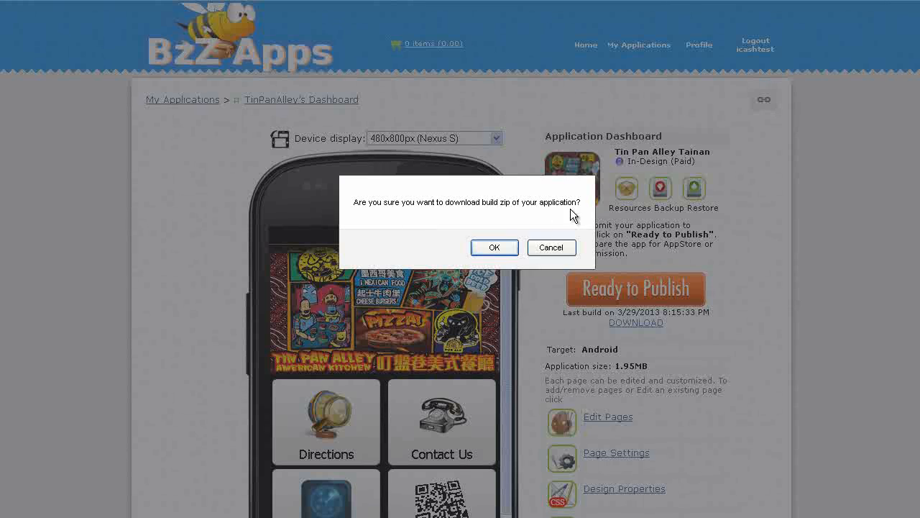
left_click(495, 247)
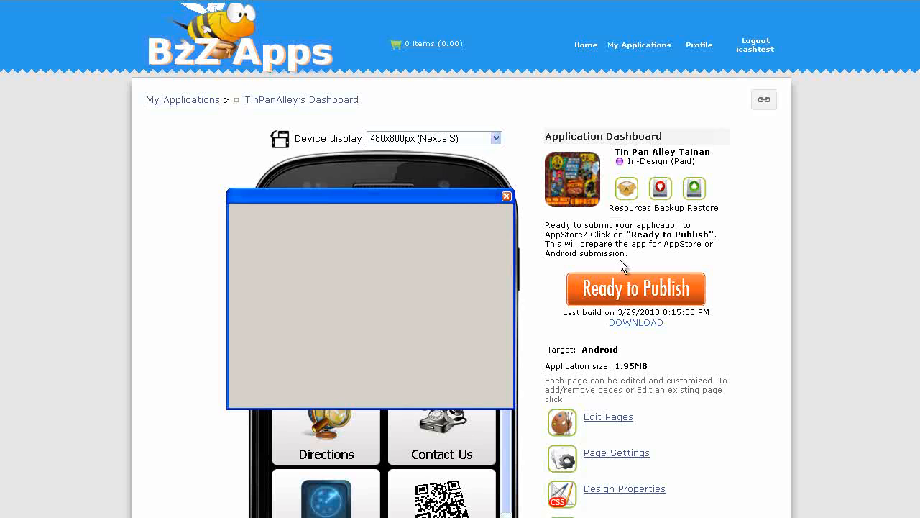
left_click(636, 322)
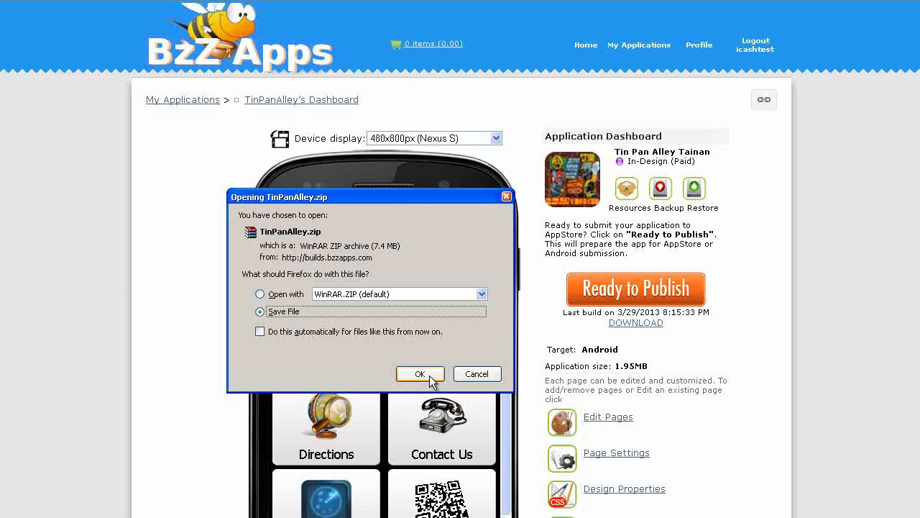
left_click(420, 374)
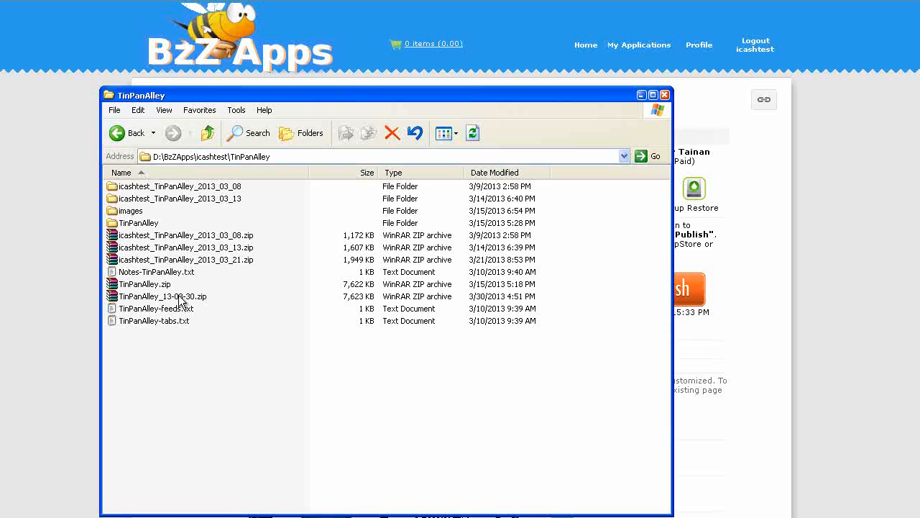
Step: Extract the TinPanAlley_13-03-30 zip with WinRAR to the default destination
right_click(161, 296)
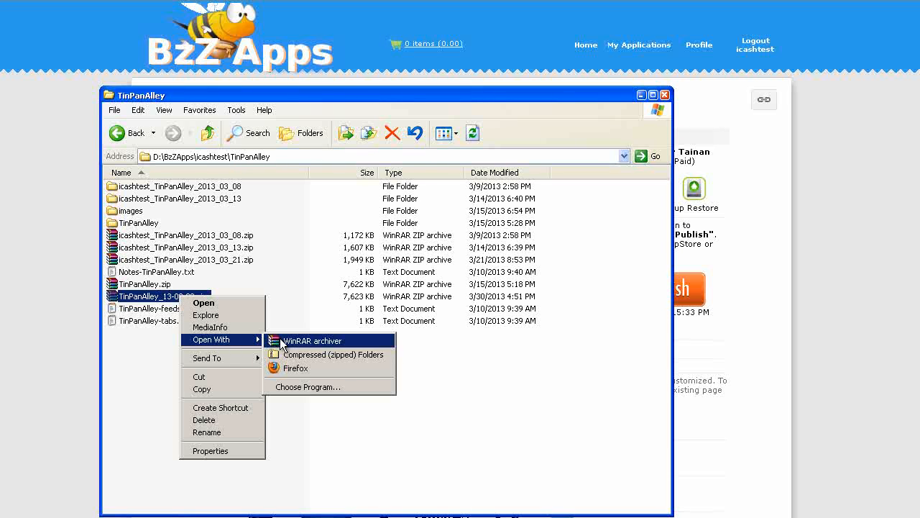
left_click(302, 340)
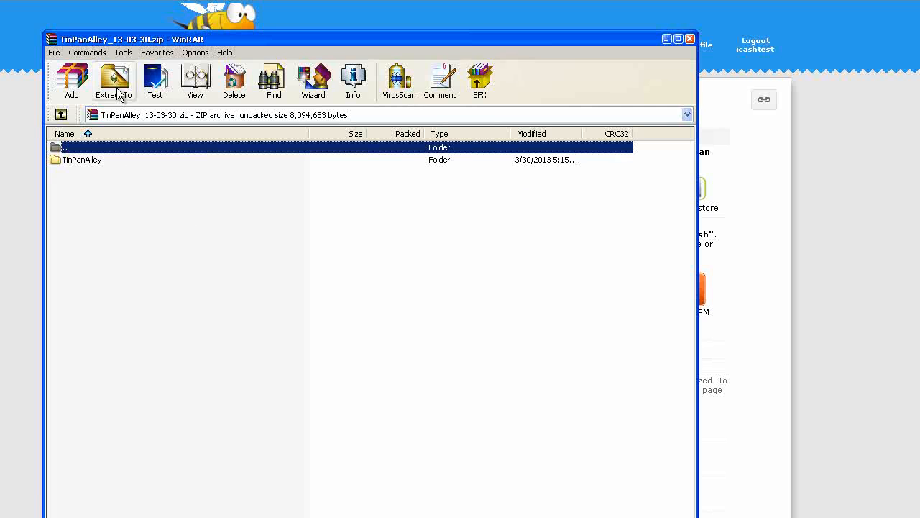
left_click(115, 80)
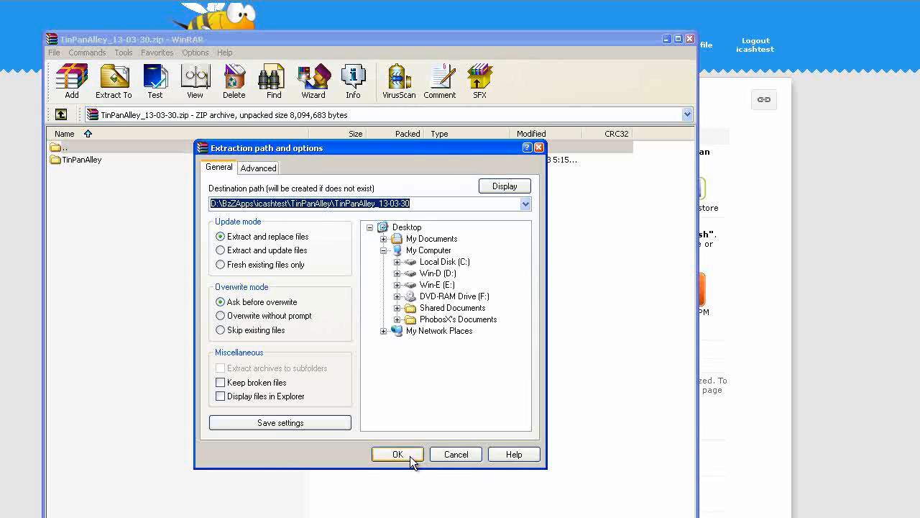
left_click(397, 455)
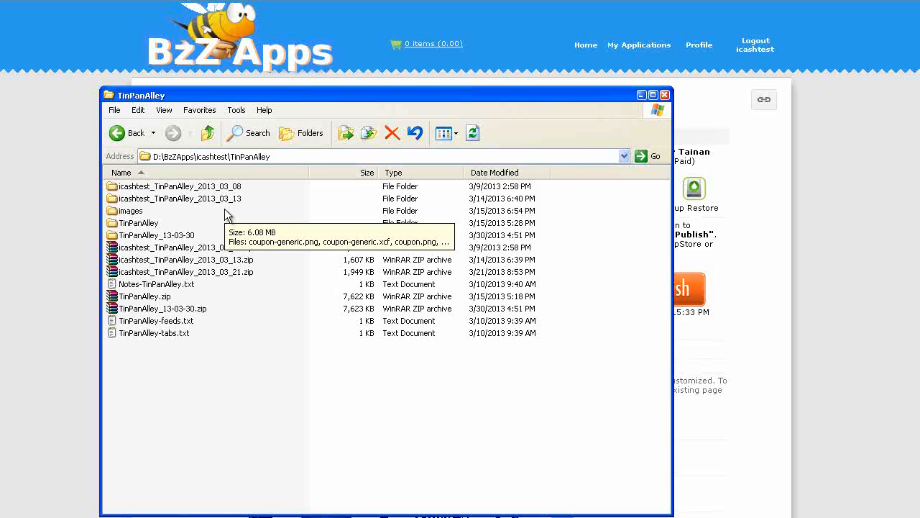
Step: Browse into the extracted TinPanAlley_13-03-30/TinPanAlley folder holding app-release.apk
double_click(157, 235)
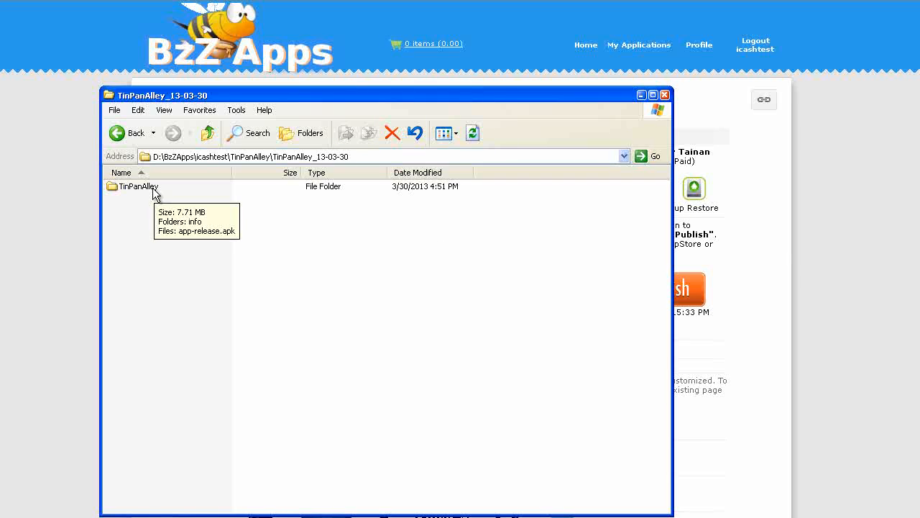
double_click(136, 187)
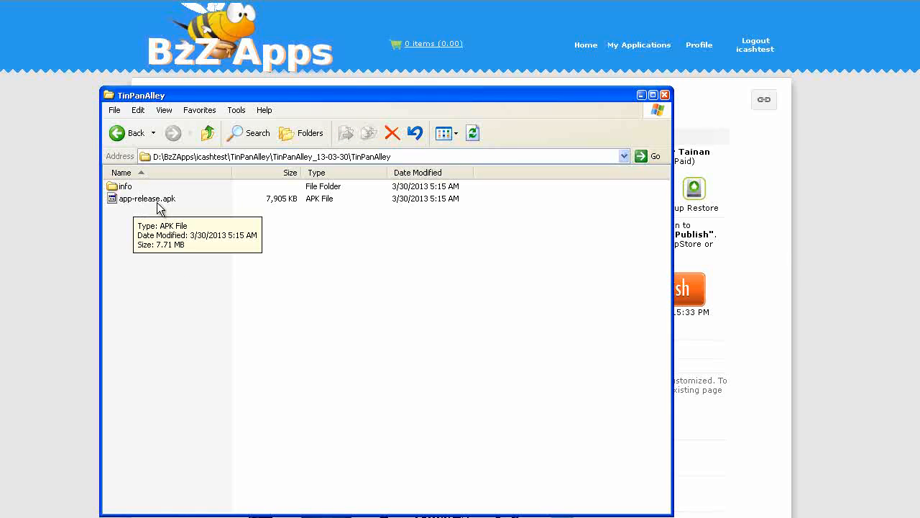
mouse_move(118, 210)
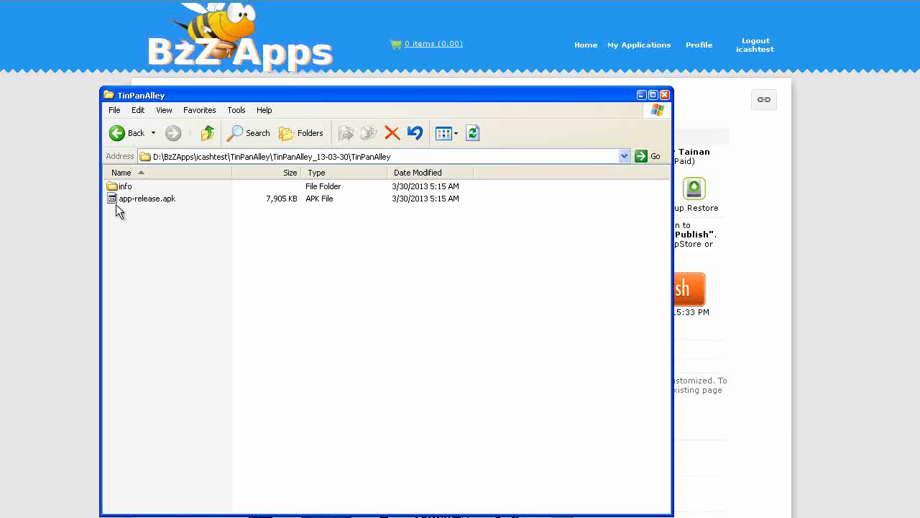
mouse_move(131, 202)
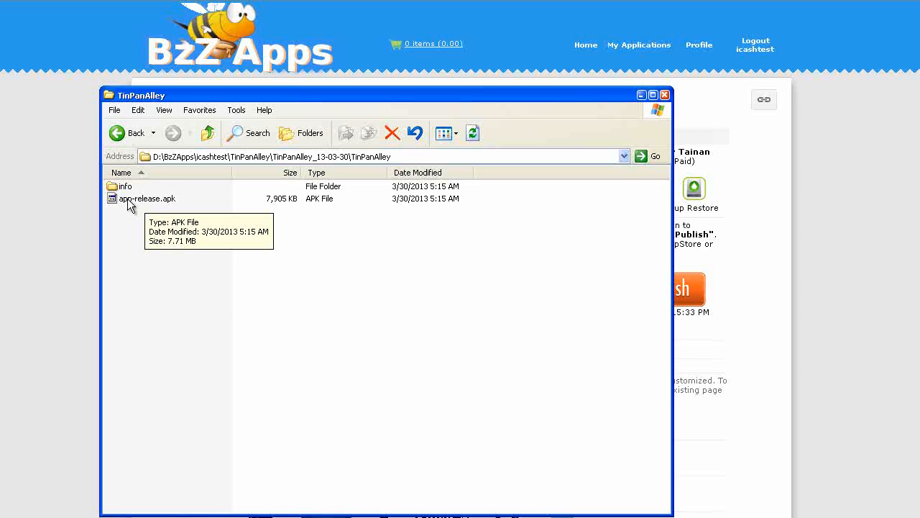
mouse_move(158, 204)
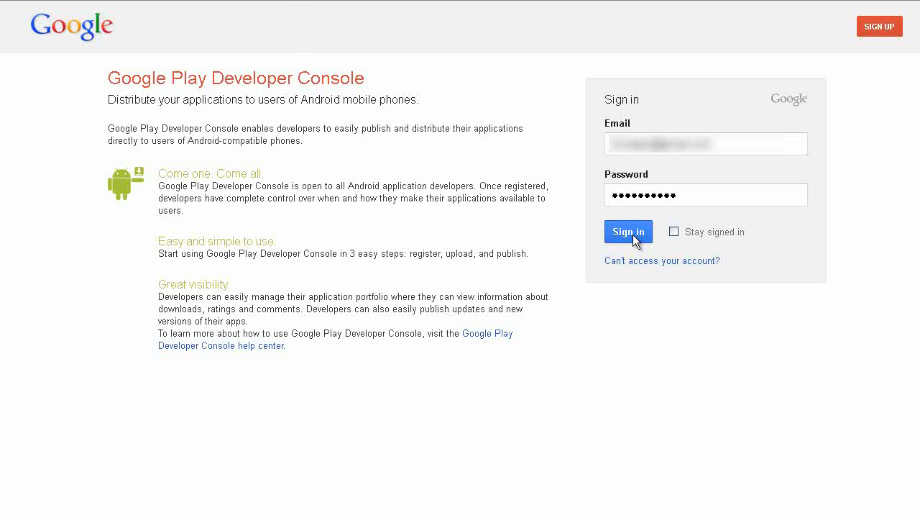
Step: Sign in to the Developer Console and show Tin Pan Alley Tainan's current APK (version 1.0, code 1)
left_click(627, 232)
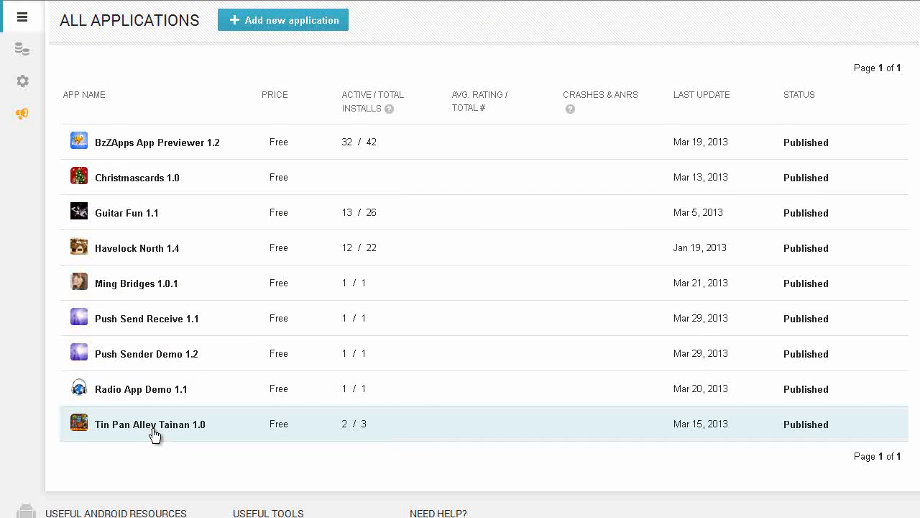
left_click(150, 424)
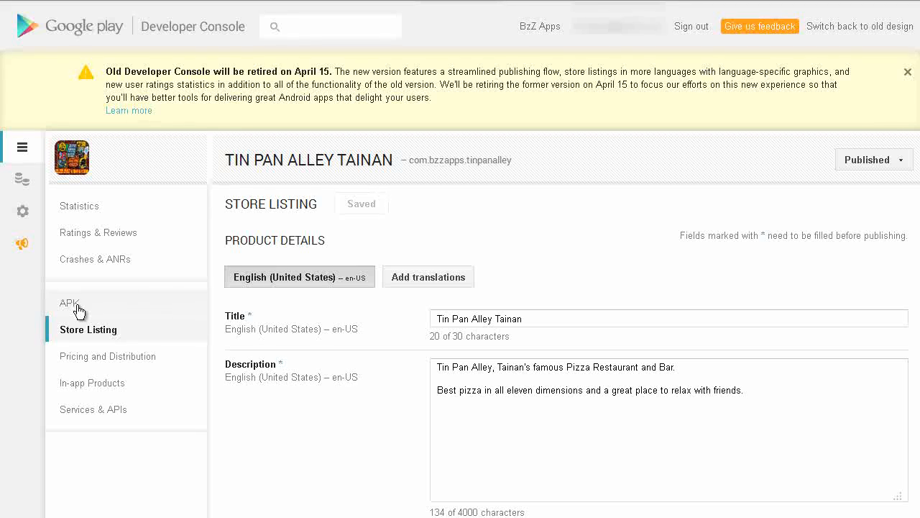
left_click(69, 302)
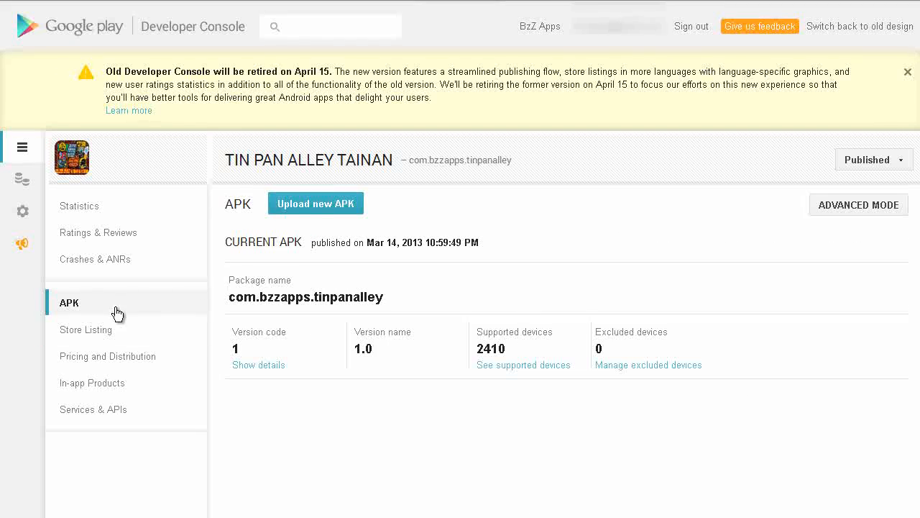
mouse_move(287, 210)
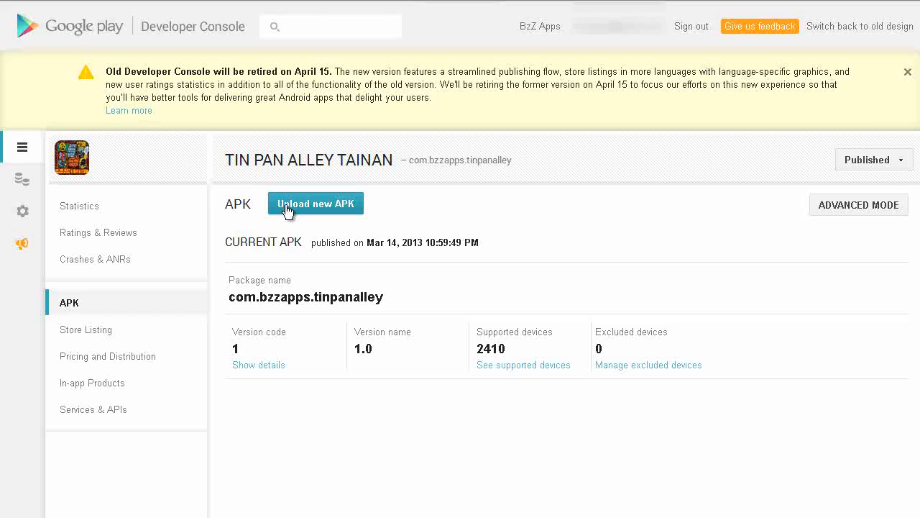
Step: Upload app-release.apk from the TinPanAlley folder as the new APK
left_click(317, 204)
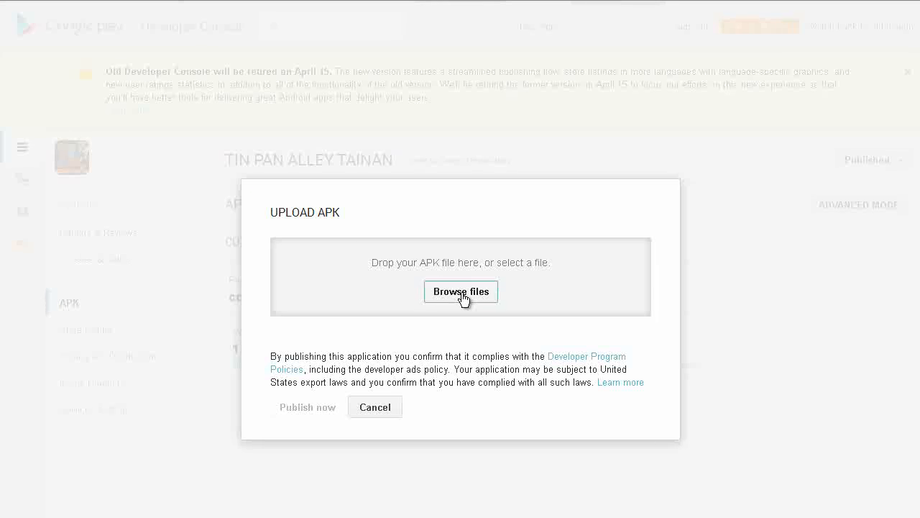
left_click(460, 290)
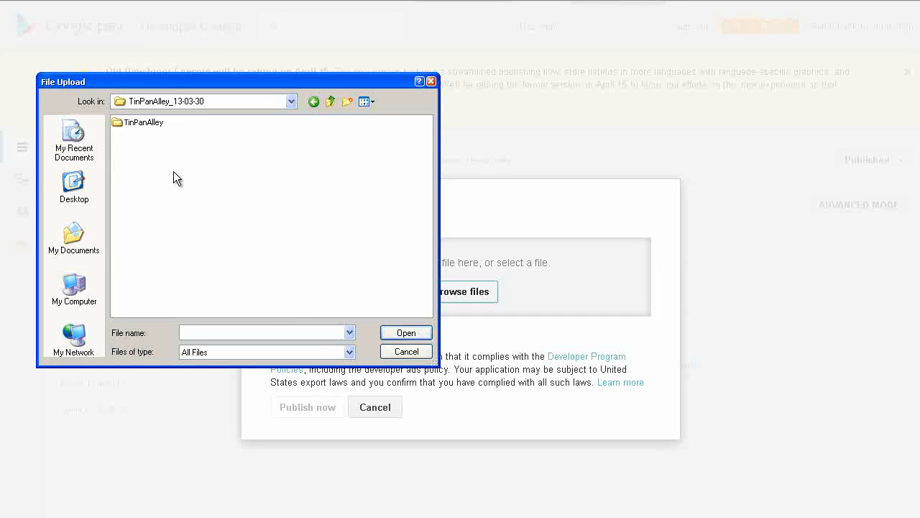
double_click(141, 121)
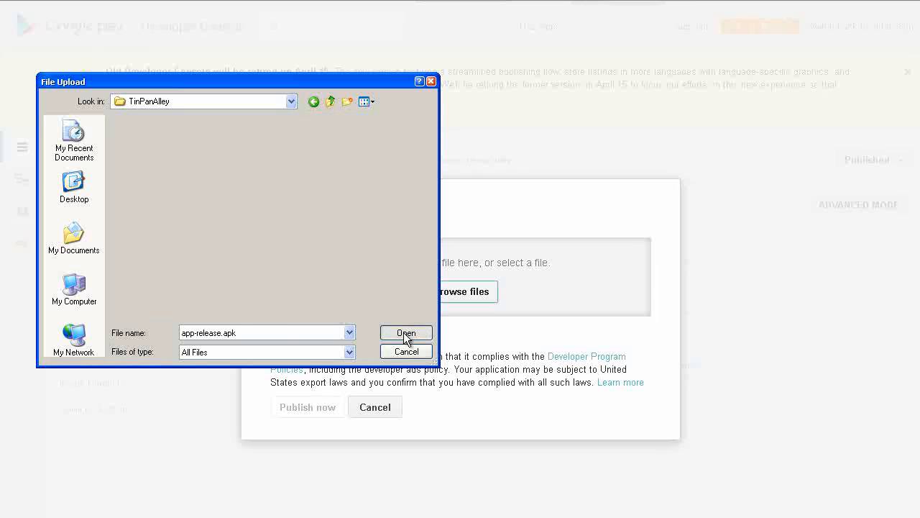
left_click(406, 332)
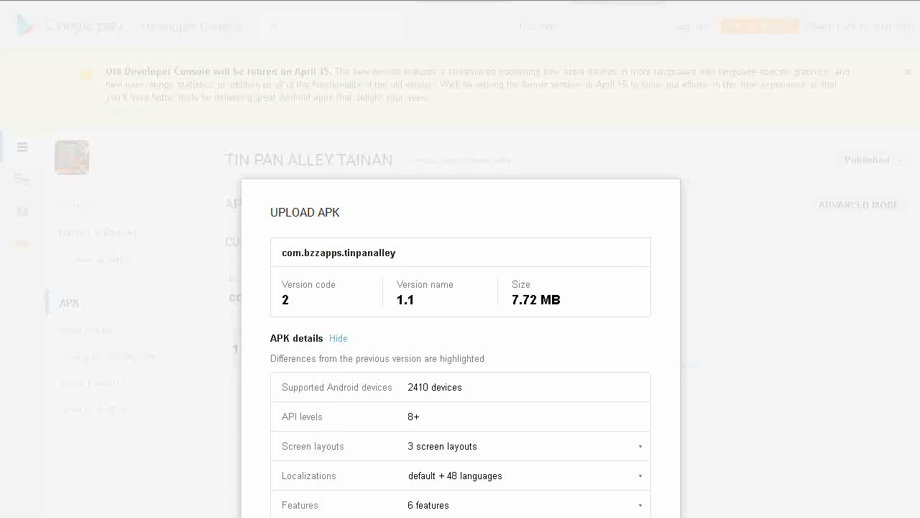
mouse_move(290, 290)
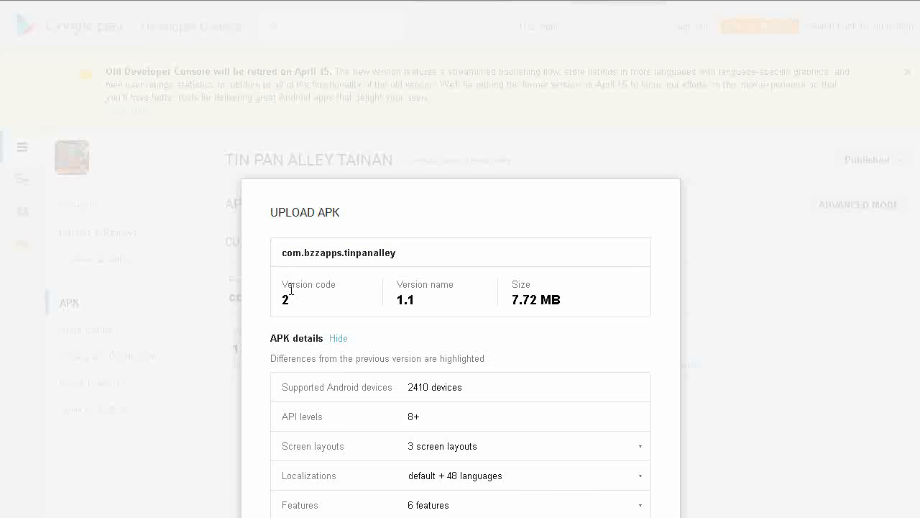
mouse_move(460, 289)
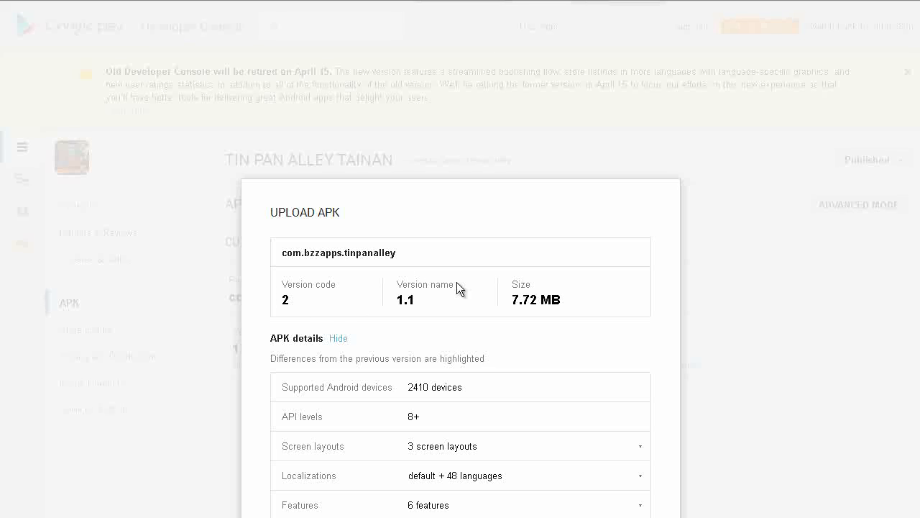
mouse_move(909, 250)
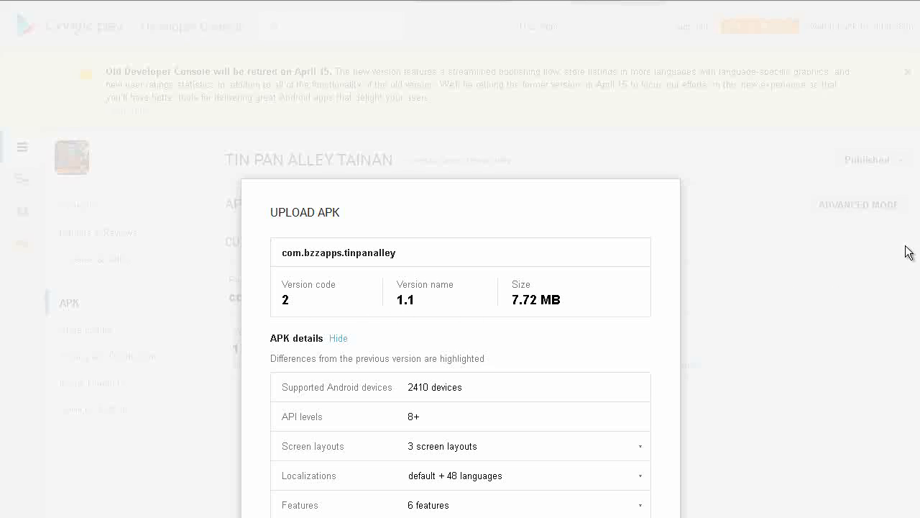
Step: Review the required permissions and publish version 1.1 (code 2) now, replacing 1.0
scroll("down", 3)
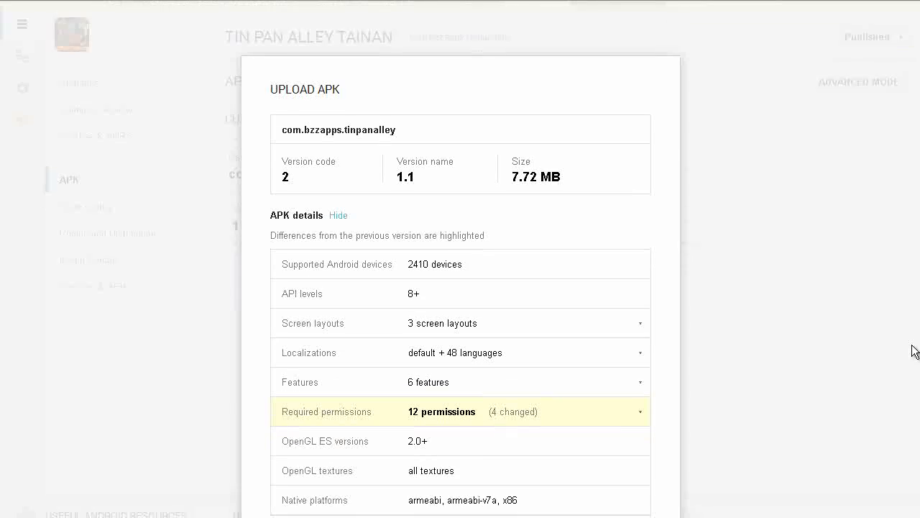
scroll("down", 3)
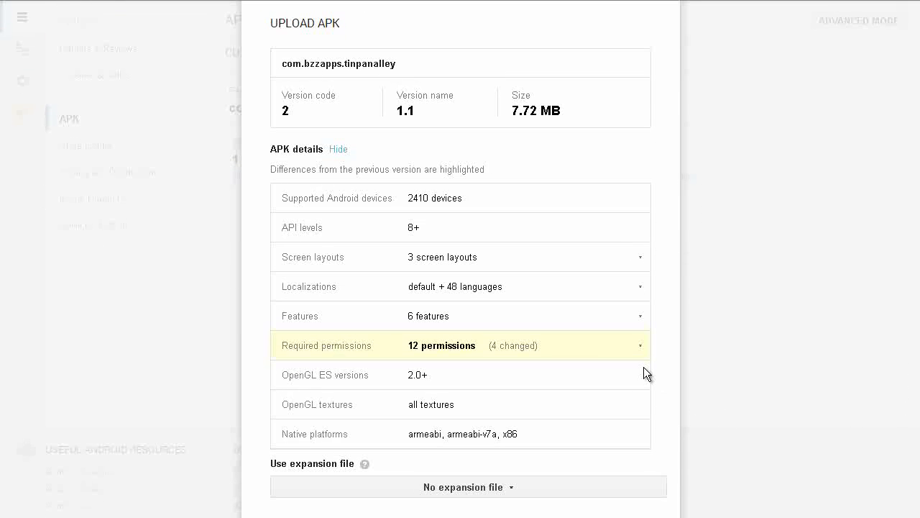
left_click(642, 345)
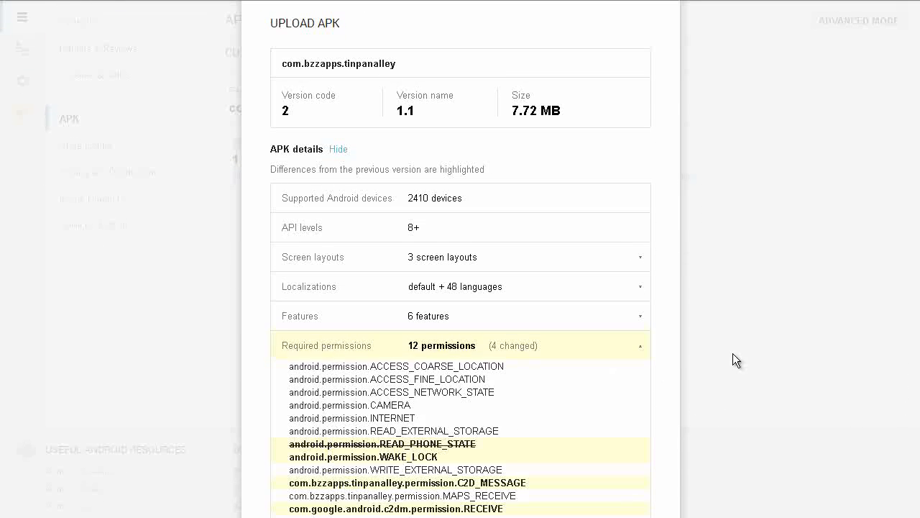
scroll("down", 3)
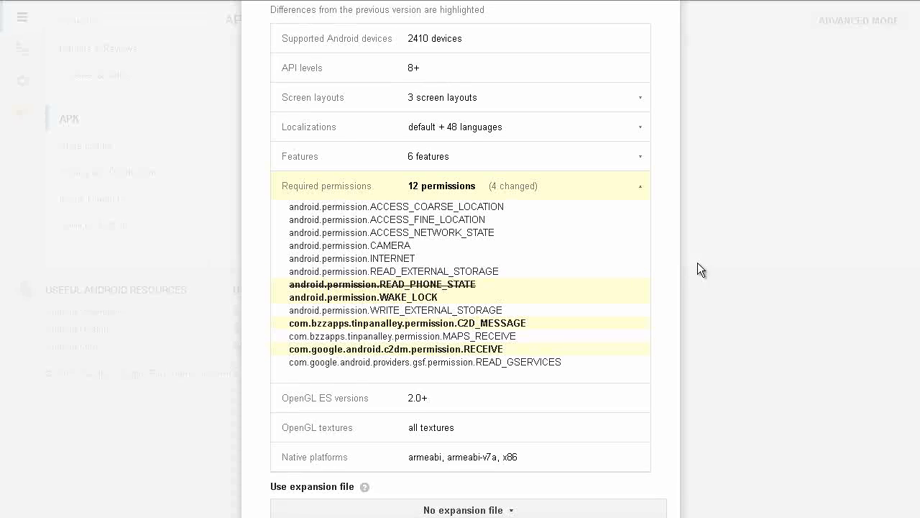
scroll("down", 3)
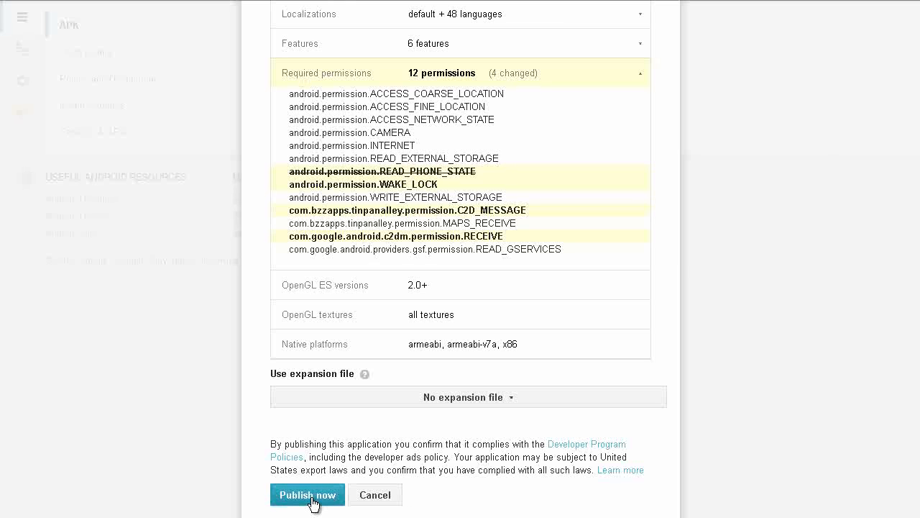
left_click(308, 495)
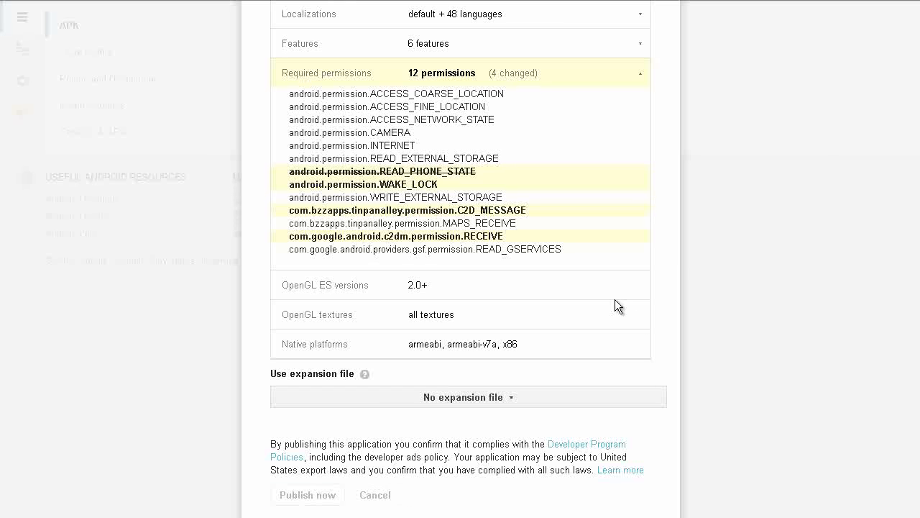
left_click(308, 495)
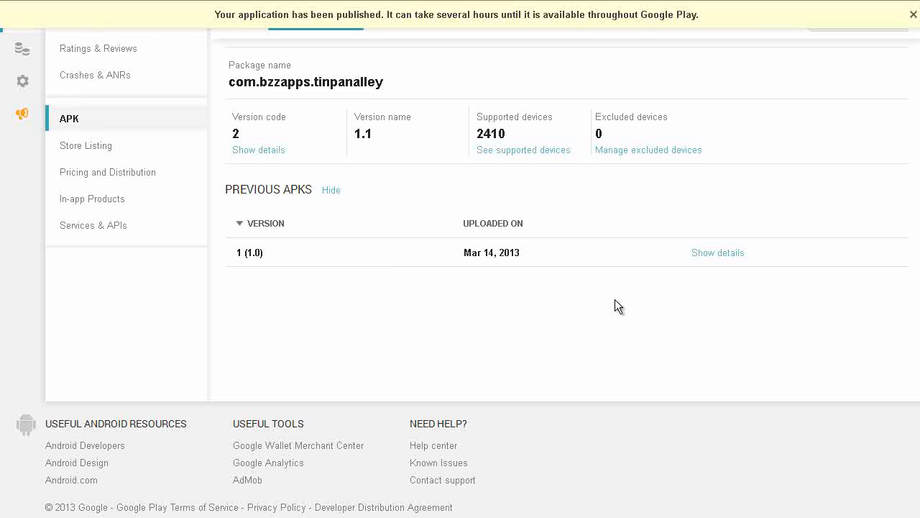
left_click(912, 15)
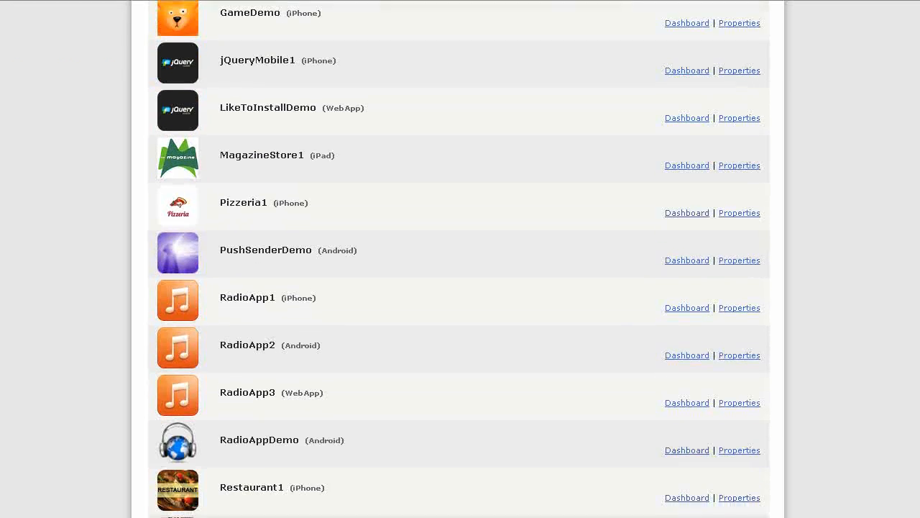
Step: Send the push notification 'Sent from the dashboard' to the next batch of devices
scroll("down", 3)
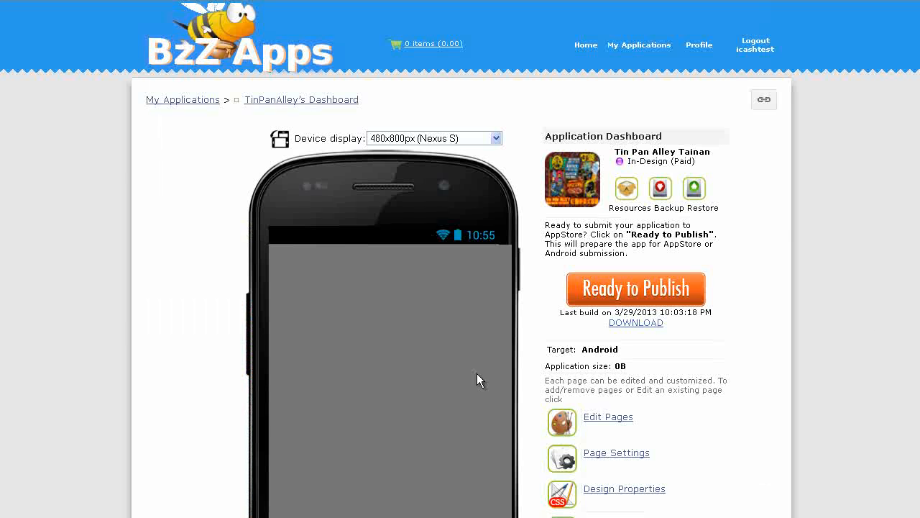
scroll("down", 3)
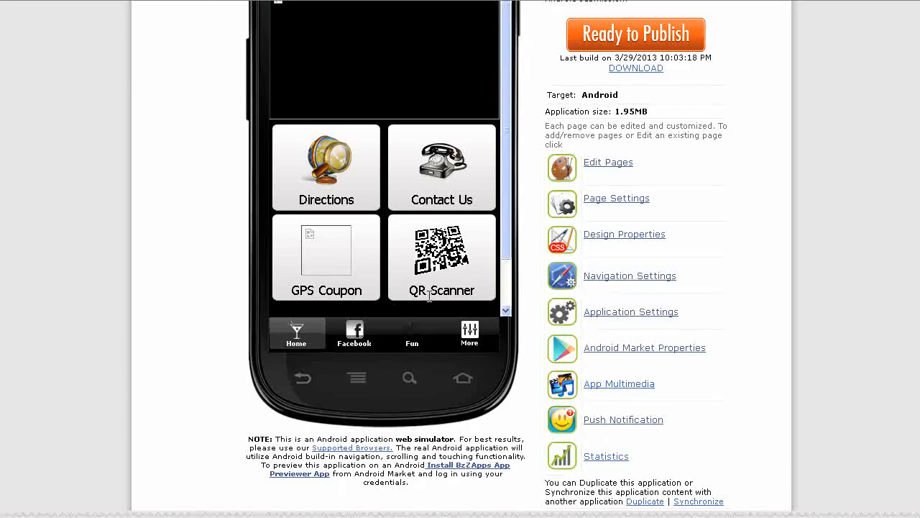
left_click(623, 420)
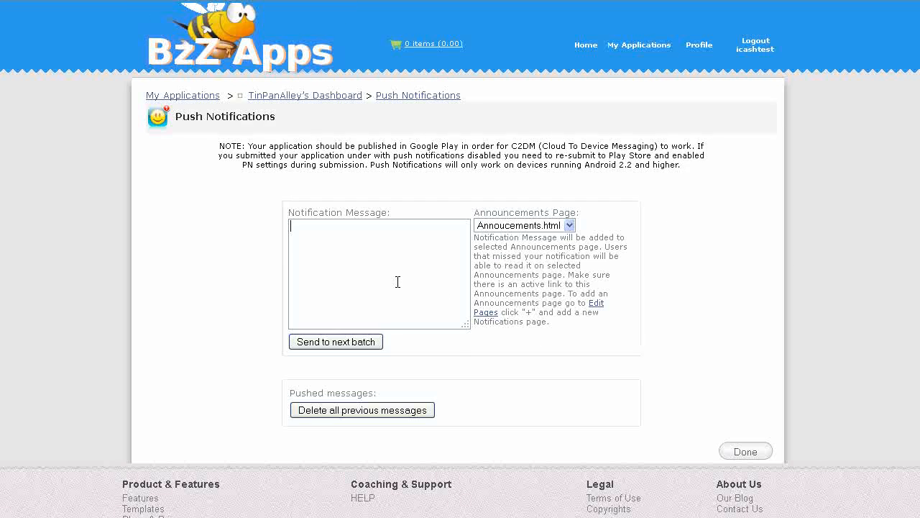
type("Sent from the da")
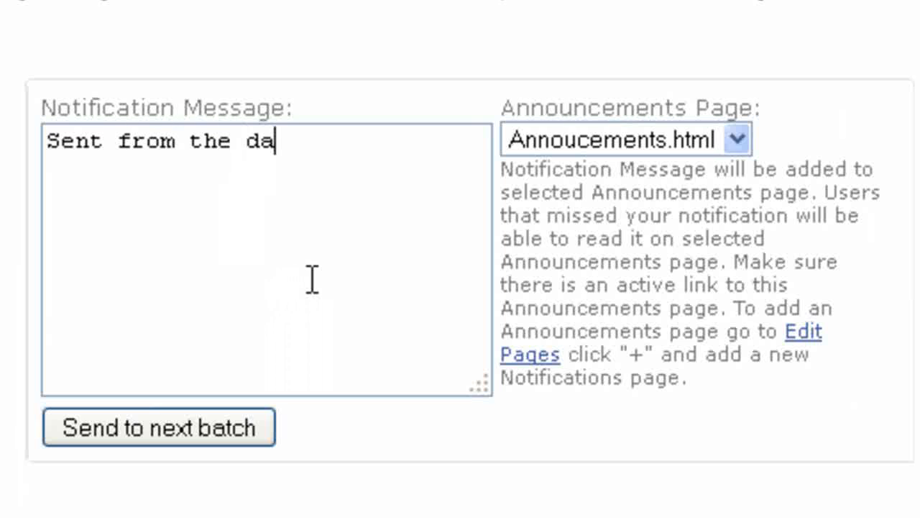
type("shboard")
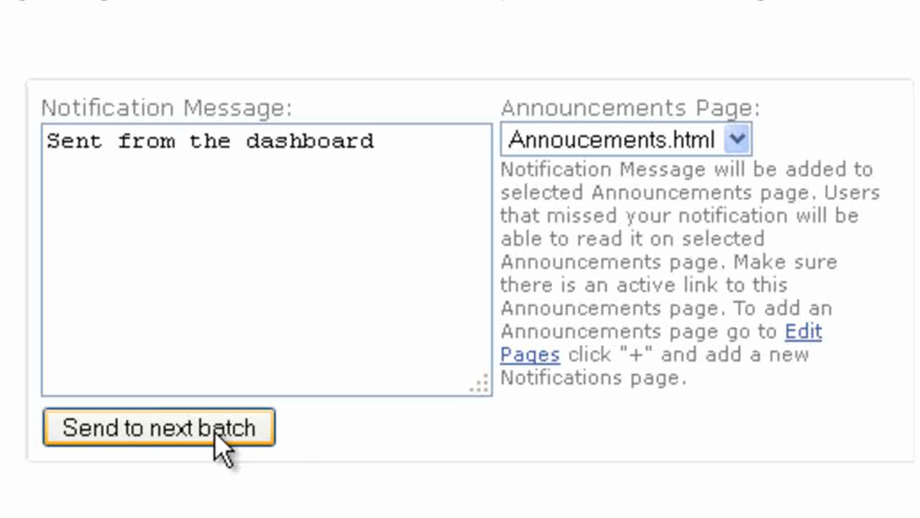
left_click(161, 428)
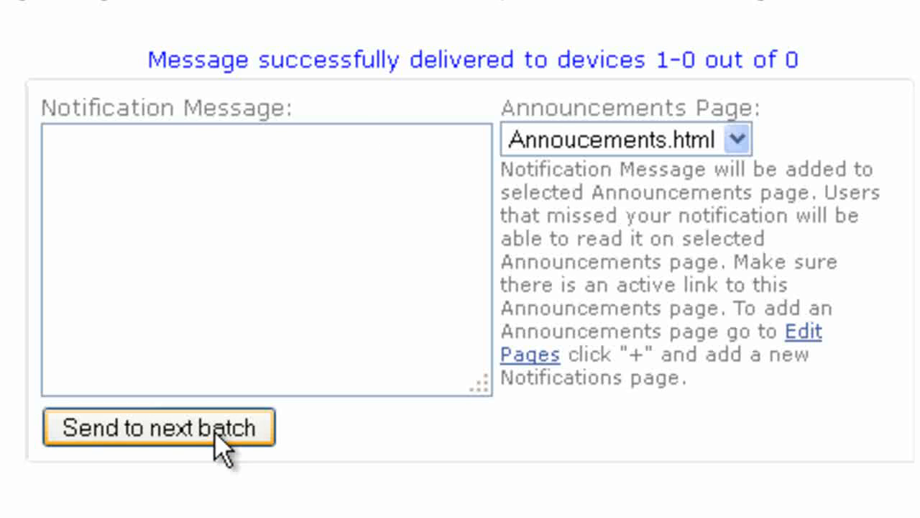
left_click_drag(150, 61, 486, 61)
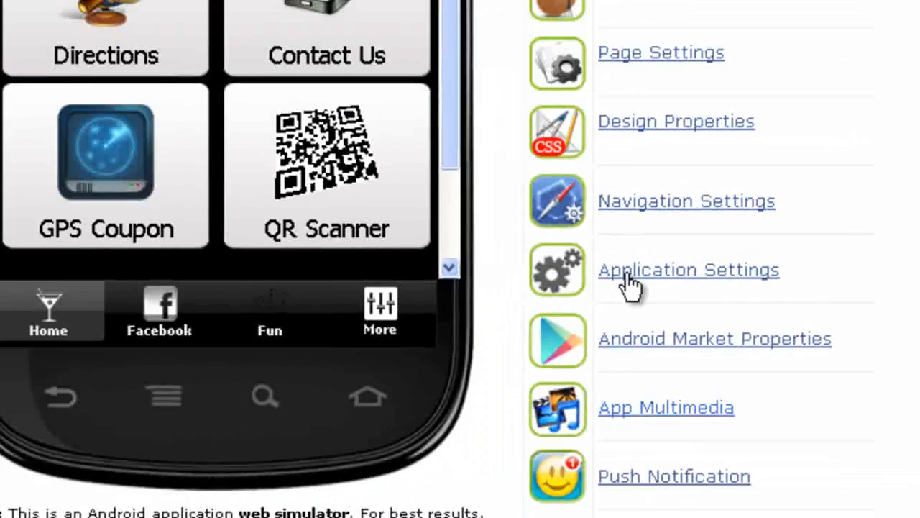
left_click(687, 270)
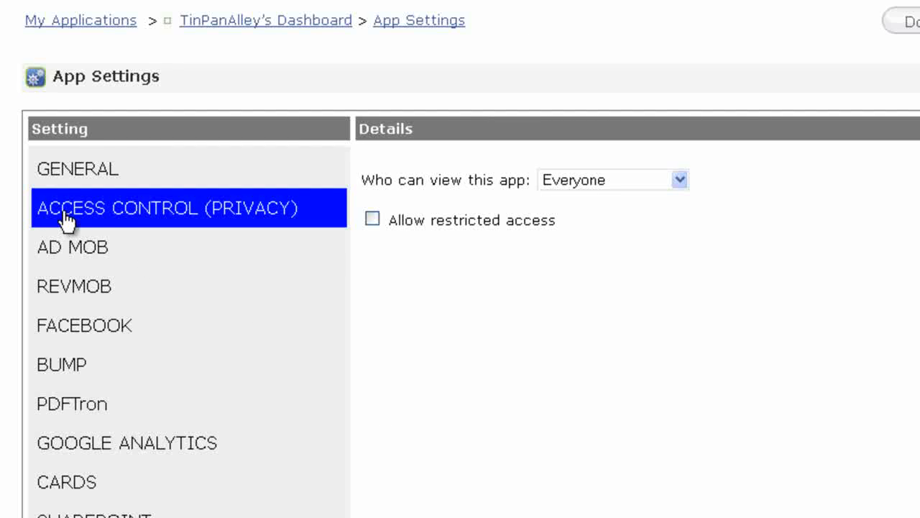
mouse_move(97, 212)
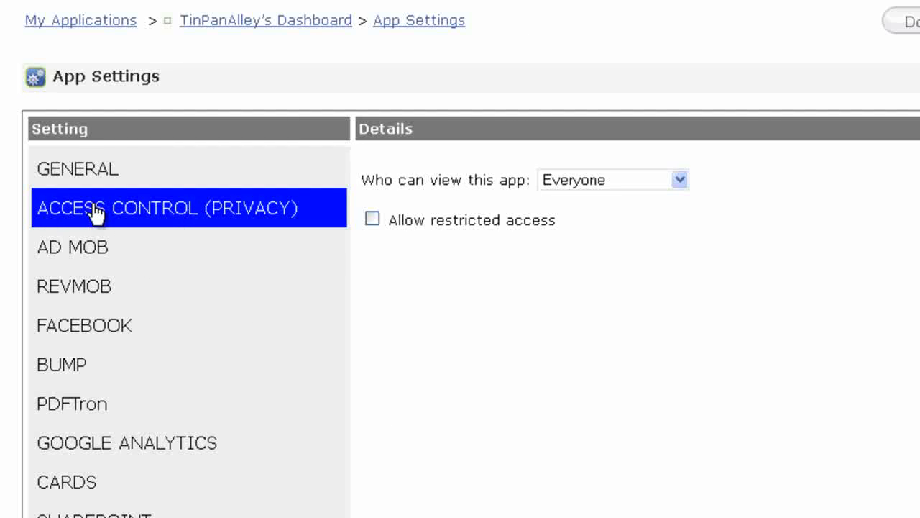
mouse_move(292, 213)
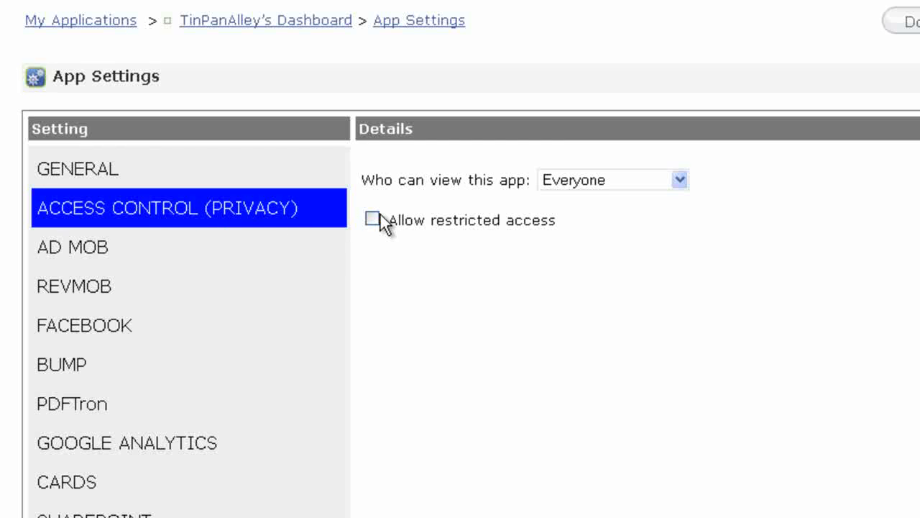
left_click(374, 220)
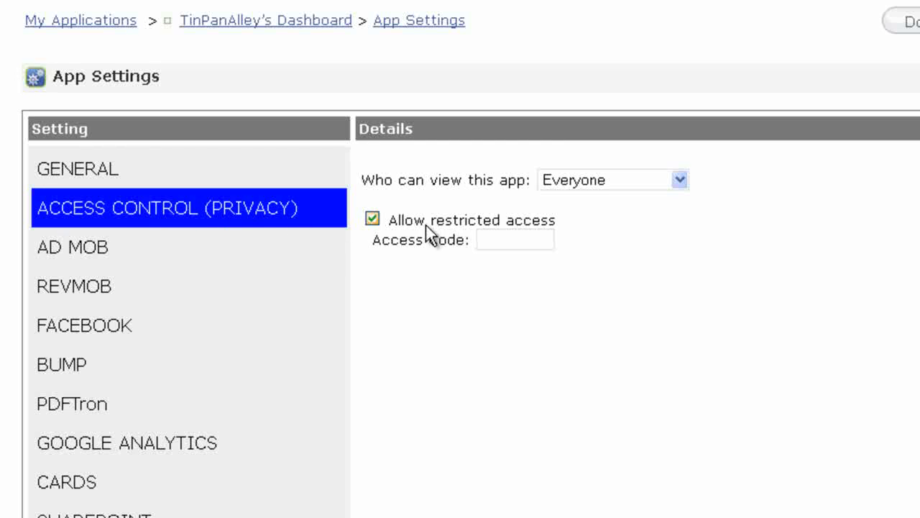
left_click(511, 240)
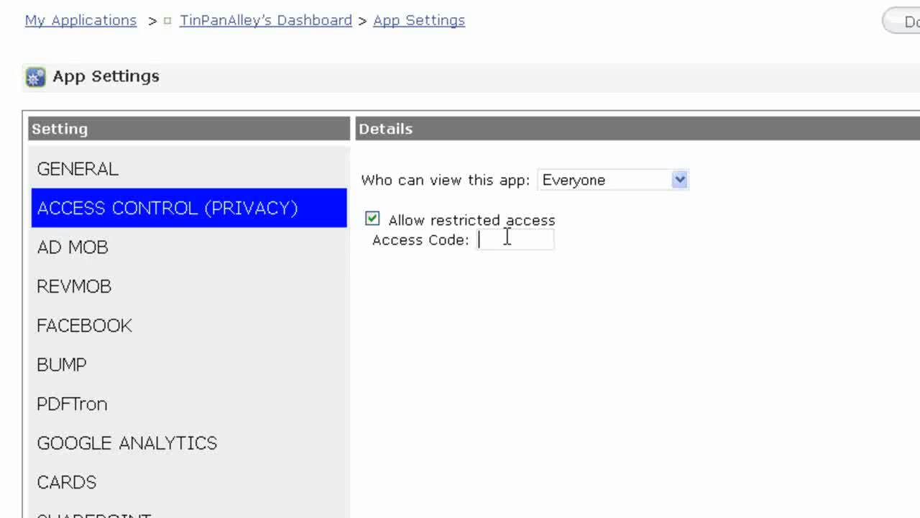
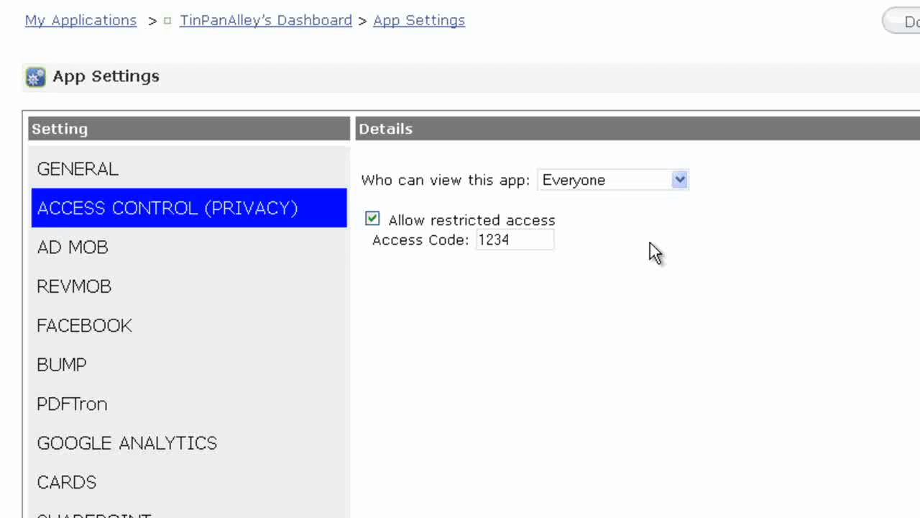
scroll("down", 3)
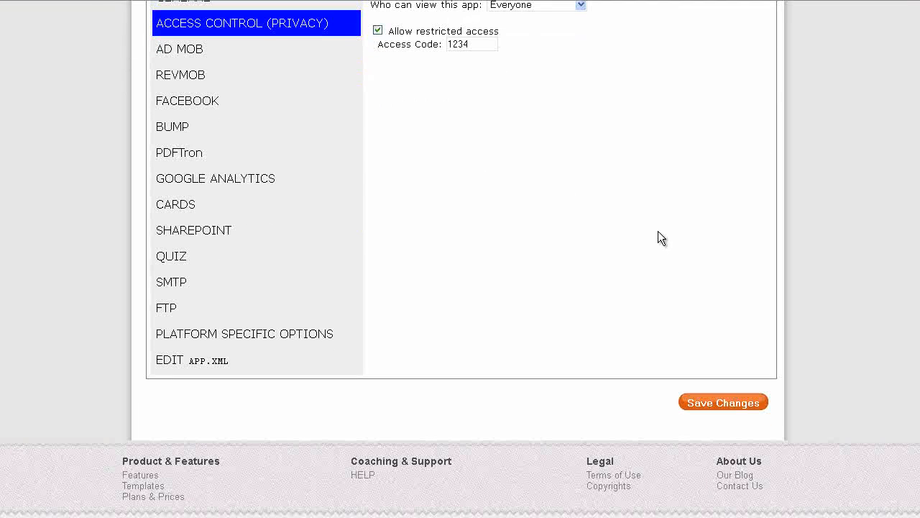
left_click(723, 402)
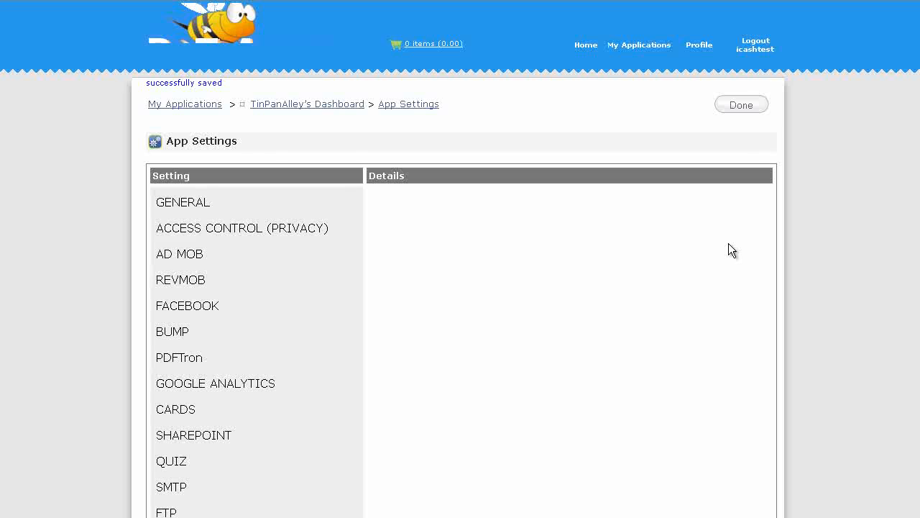
Step: Go back to TinPanAlley's dashboard and reveal its shareable preview link
left_click(242, 227)
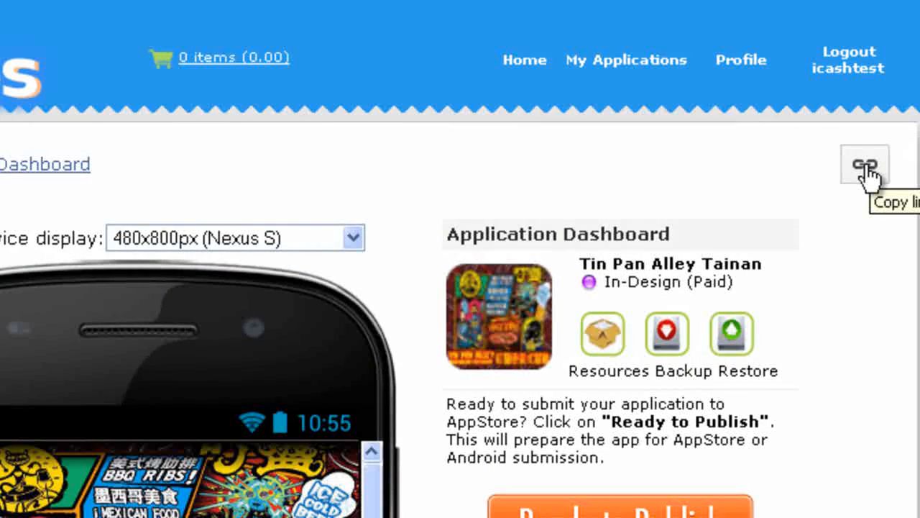
left_click(865, 162)
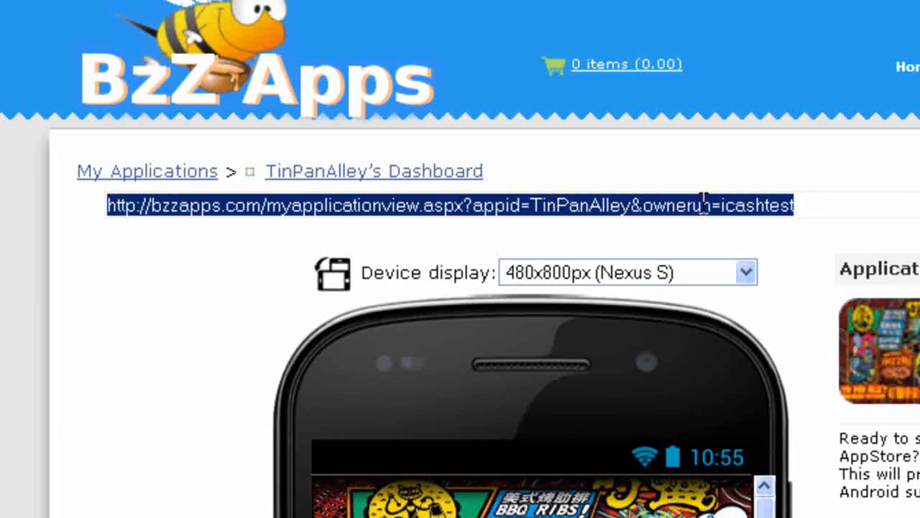
mouse_move(494, 194)
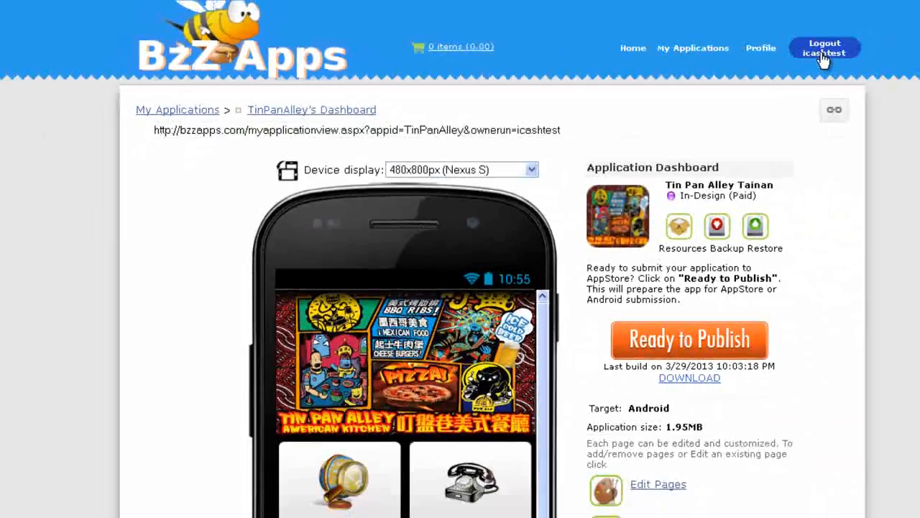
left_click(826, 46)
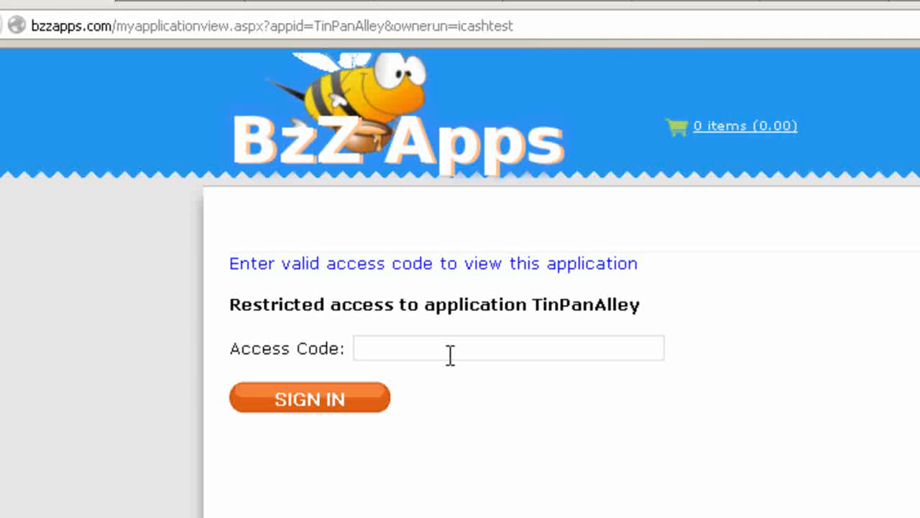
type("12")
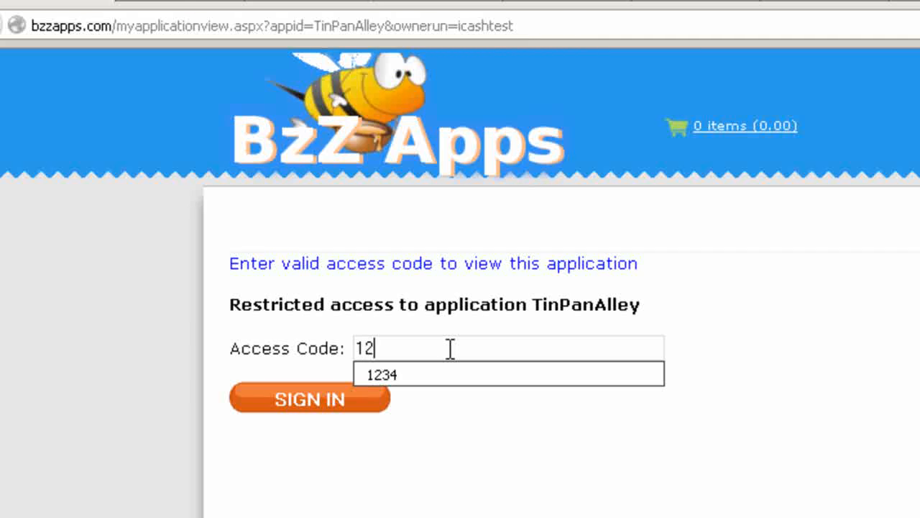
left_click(382, 374)
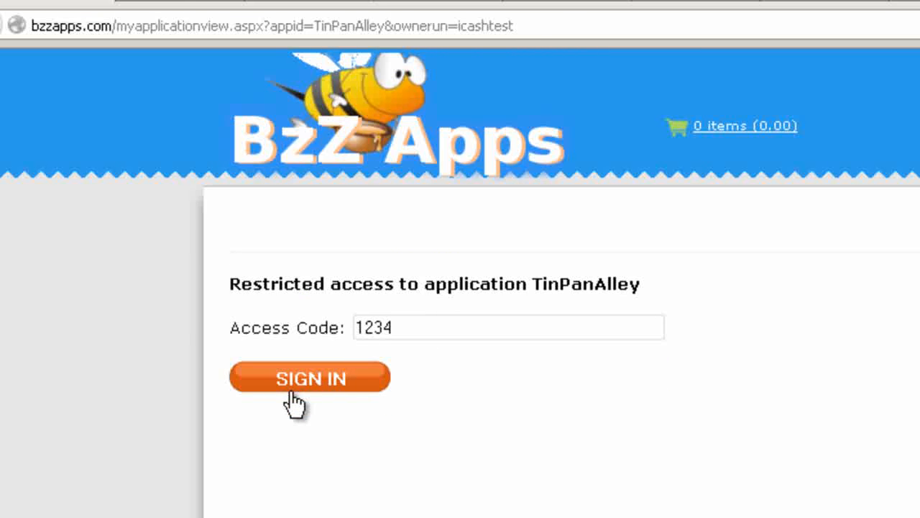
left_click(308, 377)
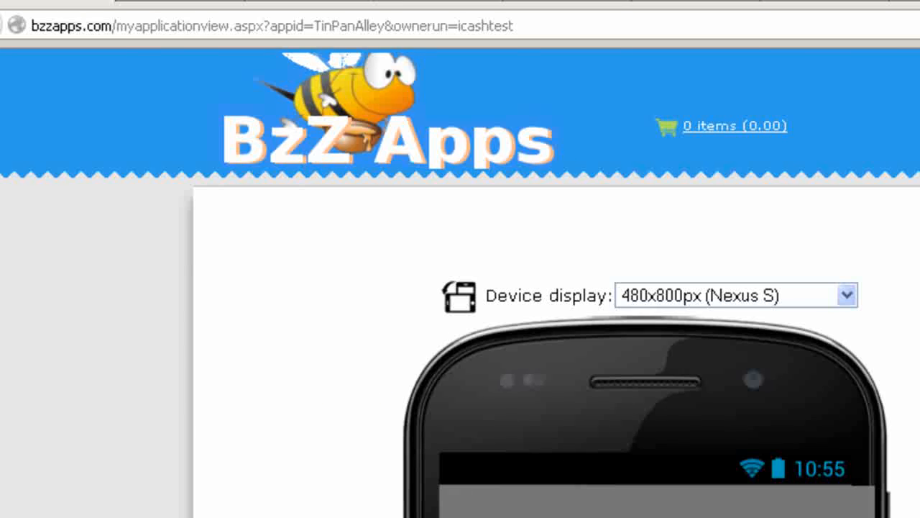
Step: Send the push notification 'Push from code access' to the next batch
scroll("down", 3)
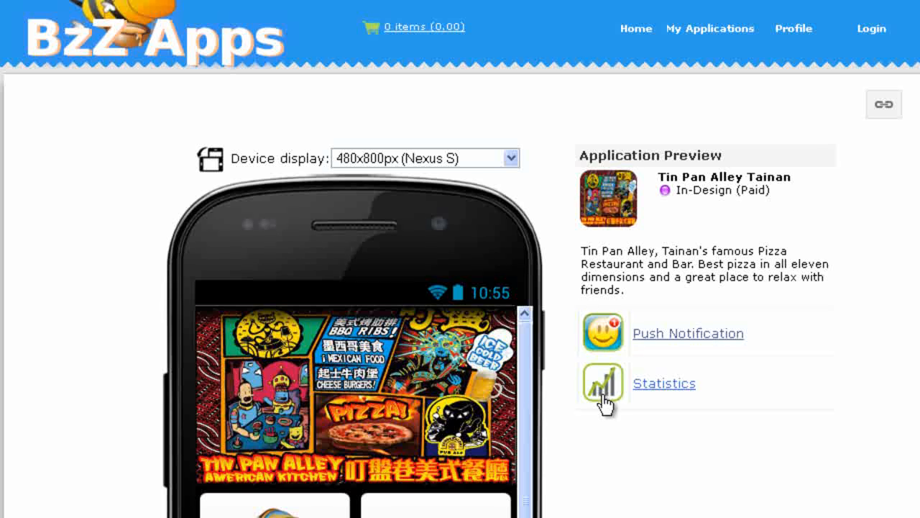
scroll("down", 3)
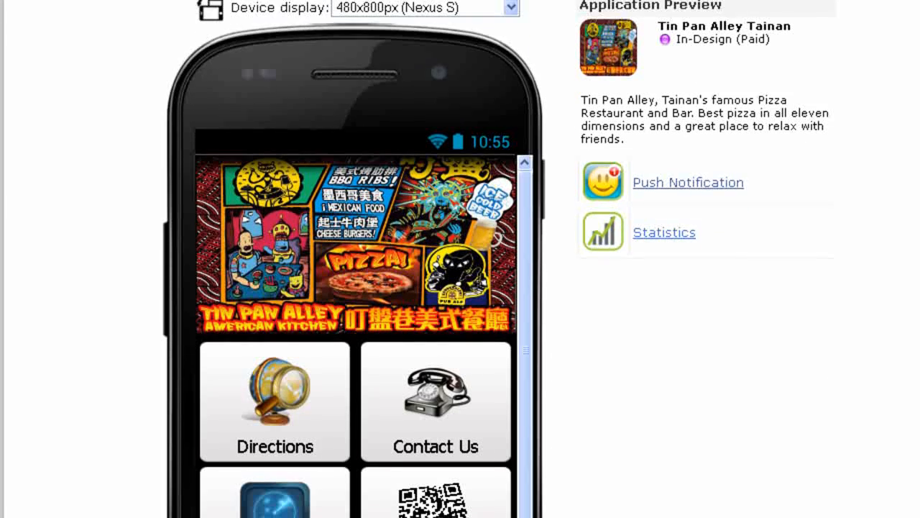
scroll("down", 3)
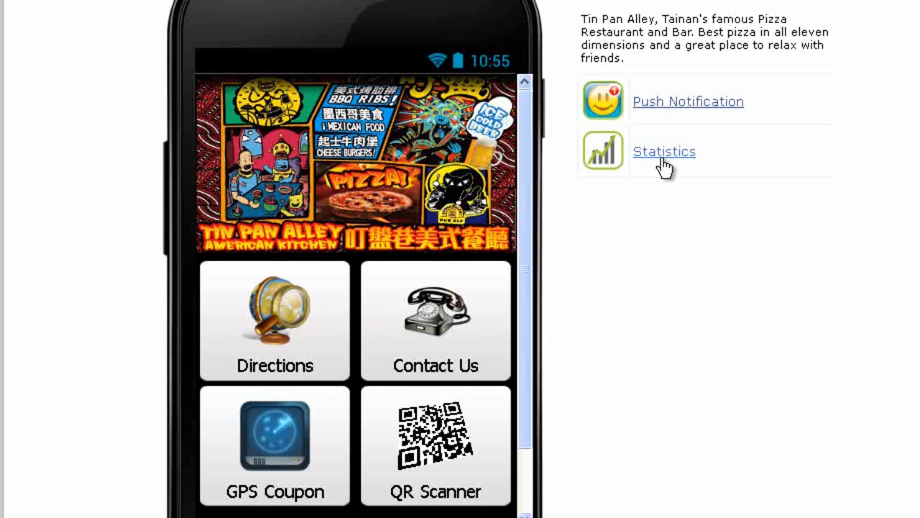
left_click(687, 100)
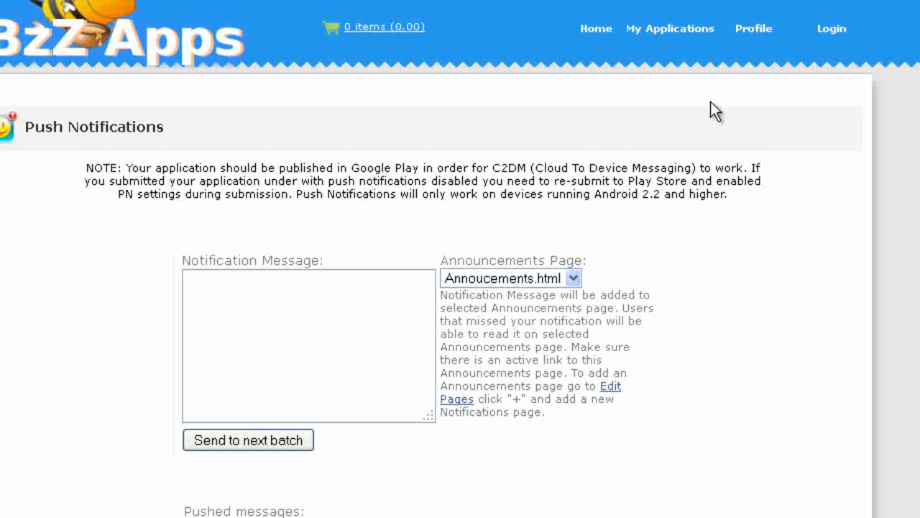
left_click(324, 309)
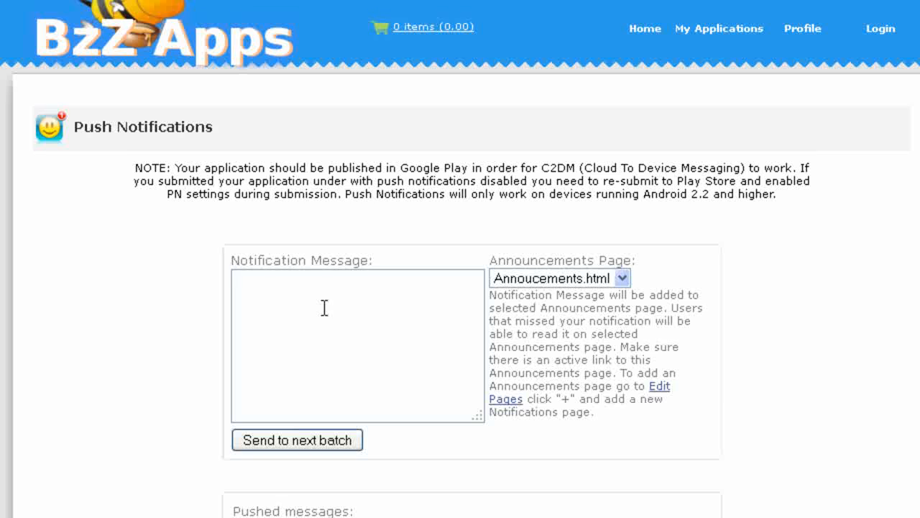
type("Push f")
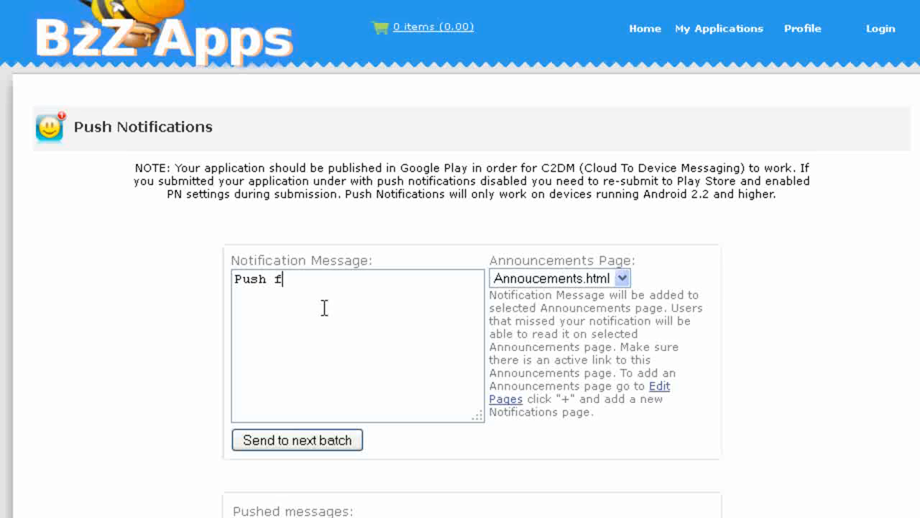
type("rom code access")
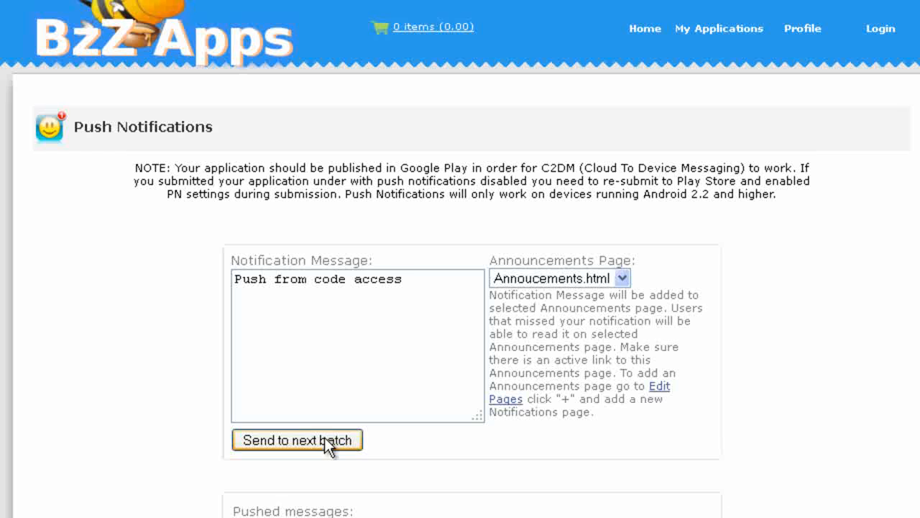
left_click(296, 440)
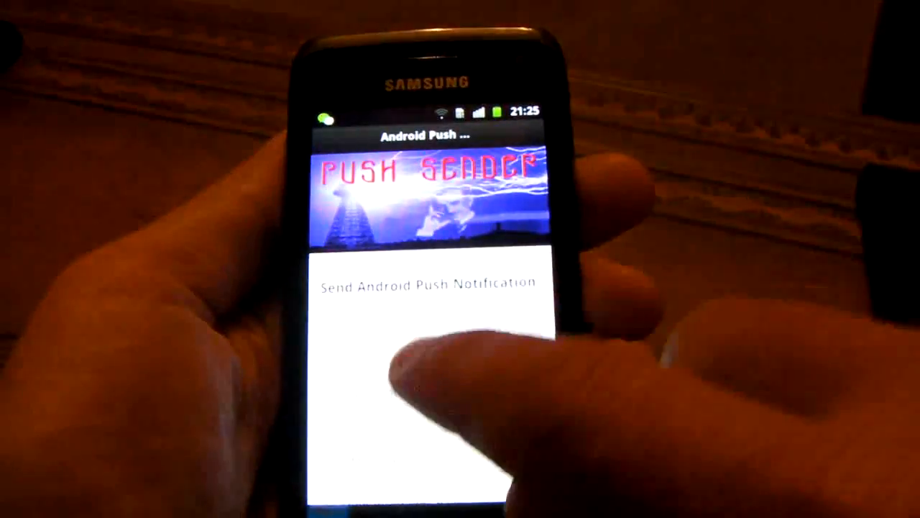
scroll("down", 3)
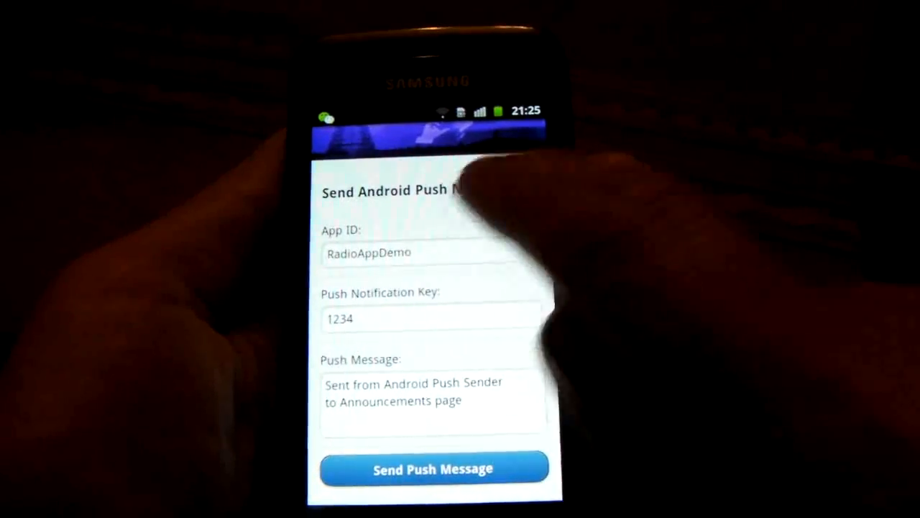
left_click(427, 253)
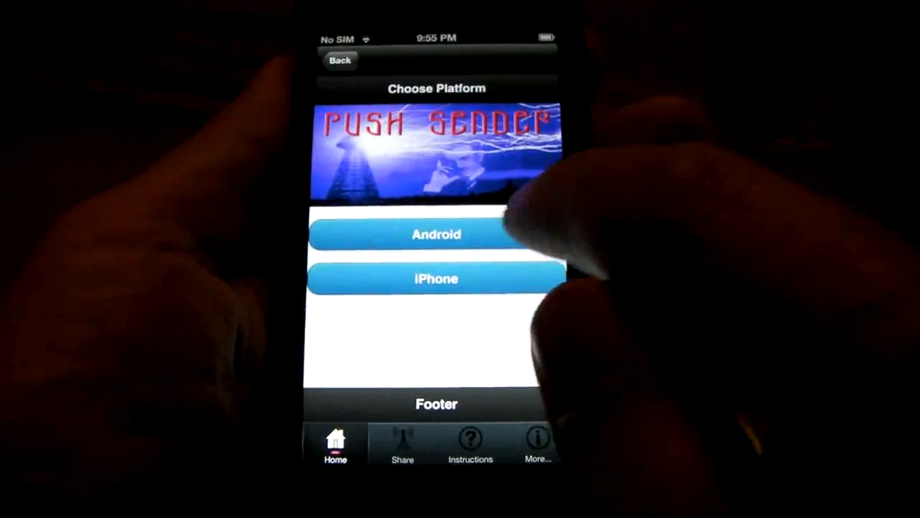
Step: Choose iPhone as the platform on Push Sender's Choose Platform screen
left_click(435, 279)
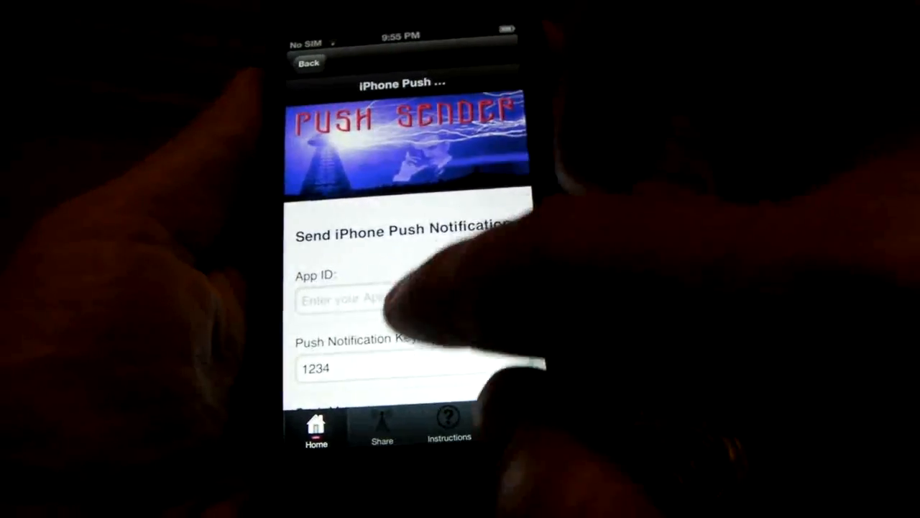